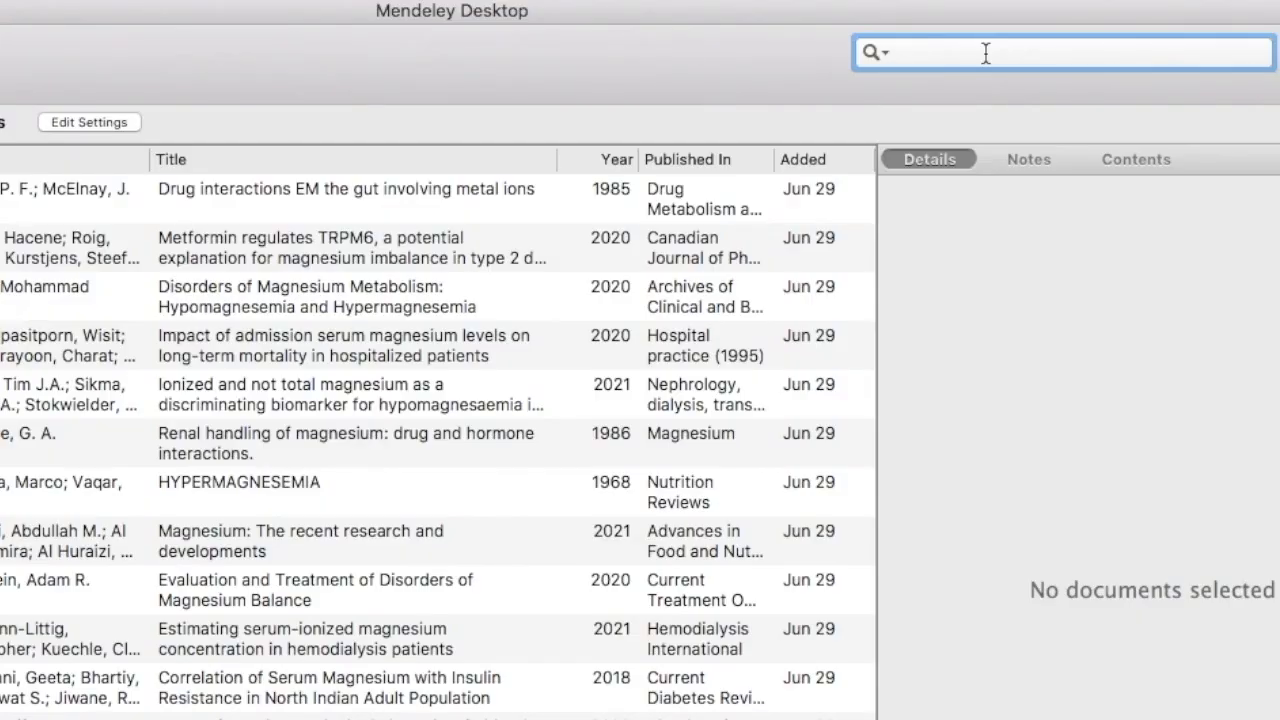
- Search the library for "leva" to find the Levari 2018 prevalence-induced concept change paper
type("leva")
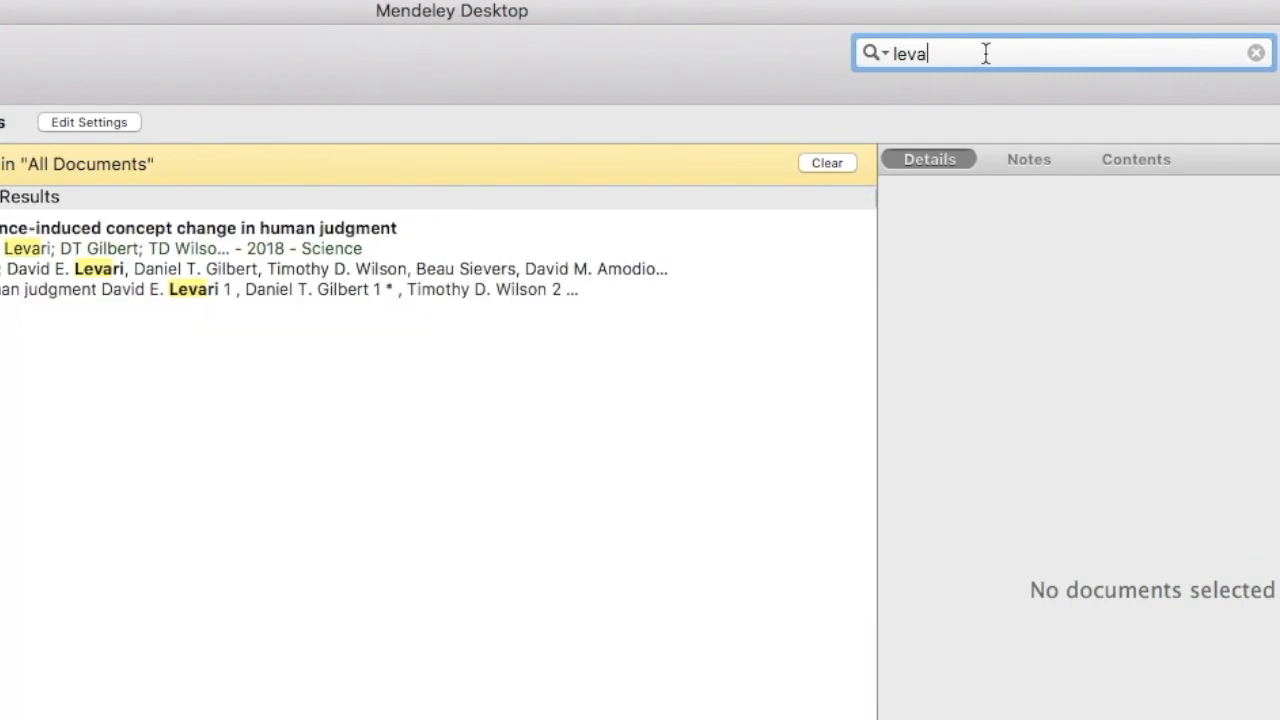
mouse_move(42, 432)
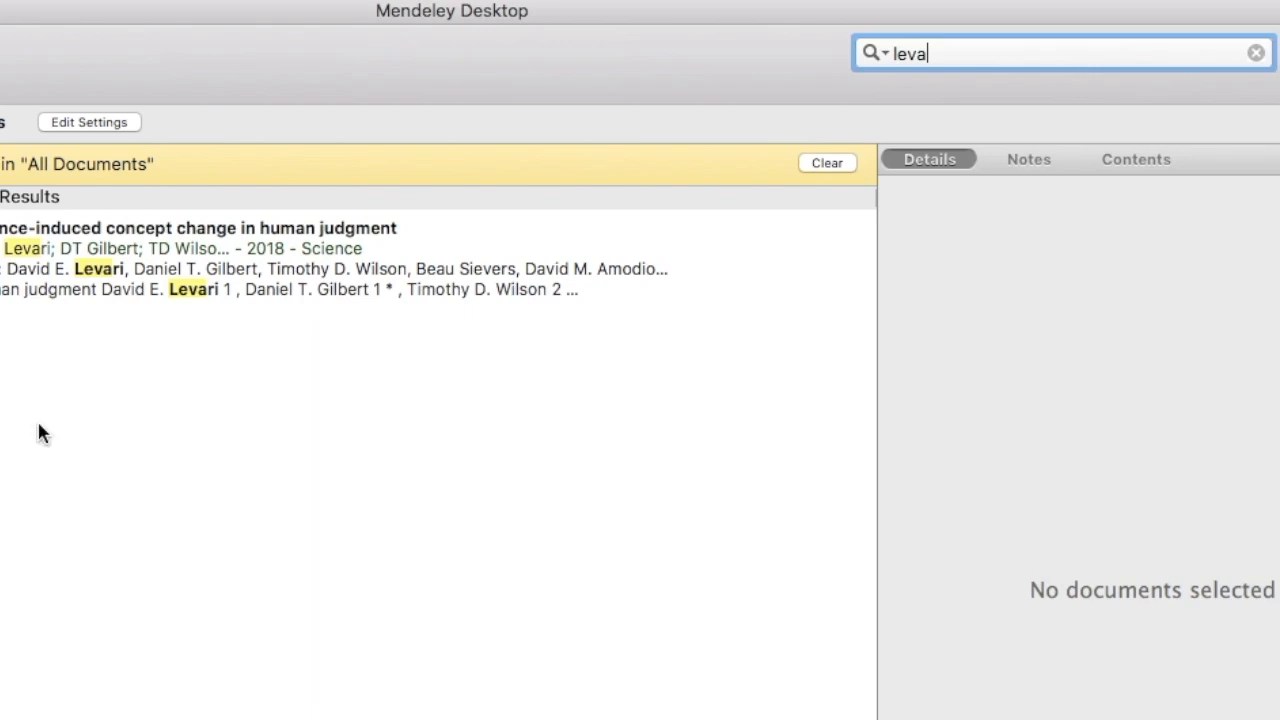
mouse_move(1260, 96)
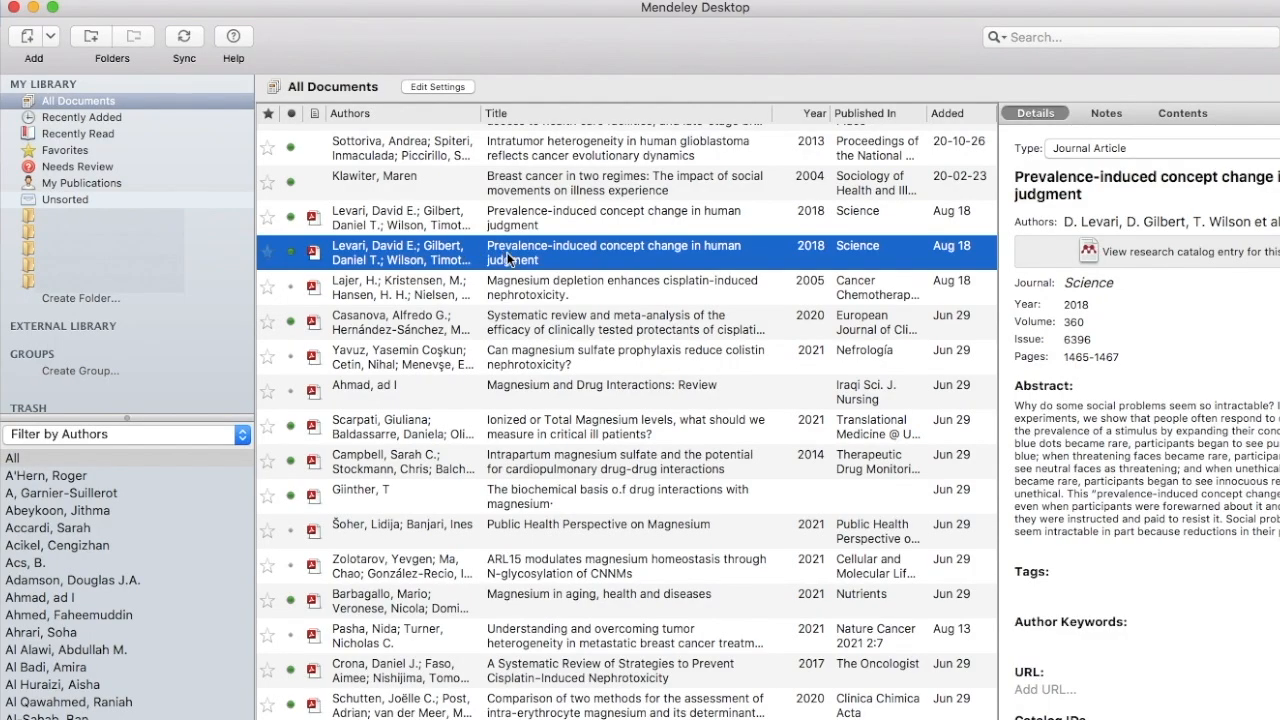
- Open the Levari paper's PDF and scroll down into its text
double_click(614, 252)
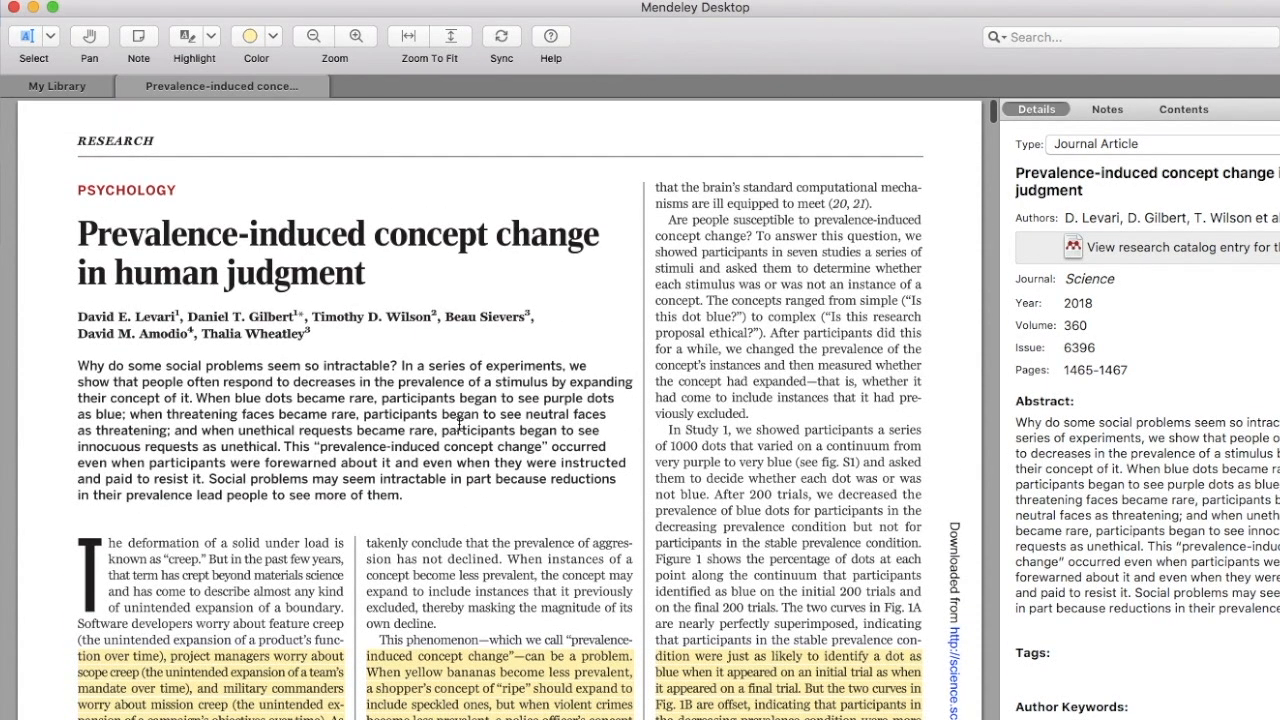
scroll("down", 3)
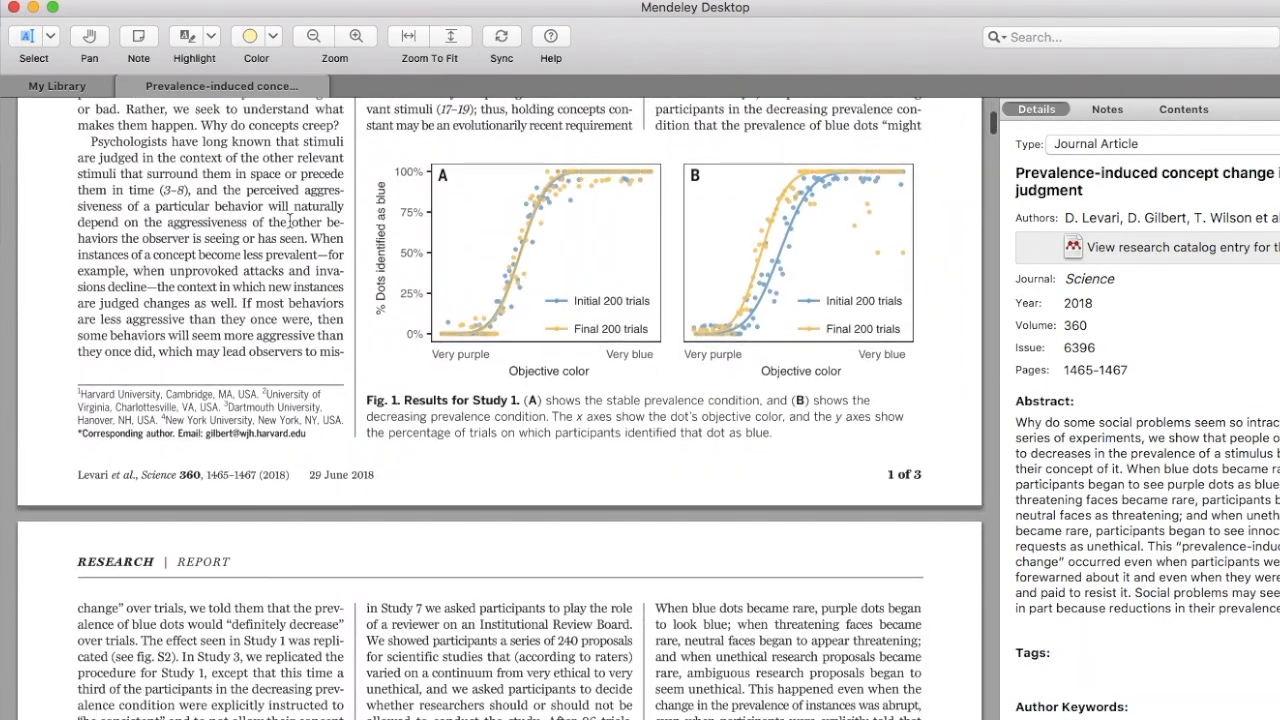
scroll("down", 3)
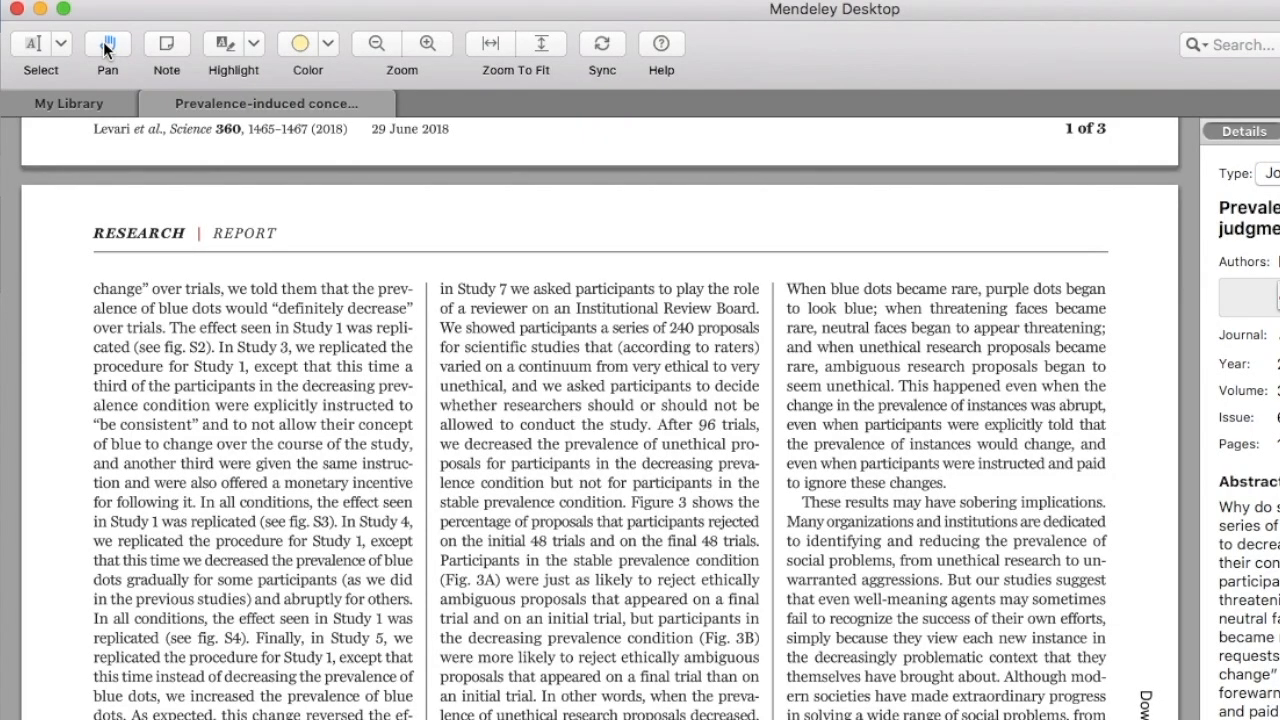
scroll("down", 3)
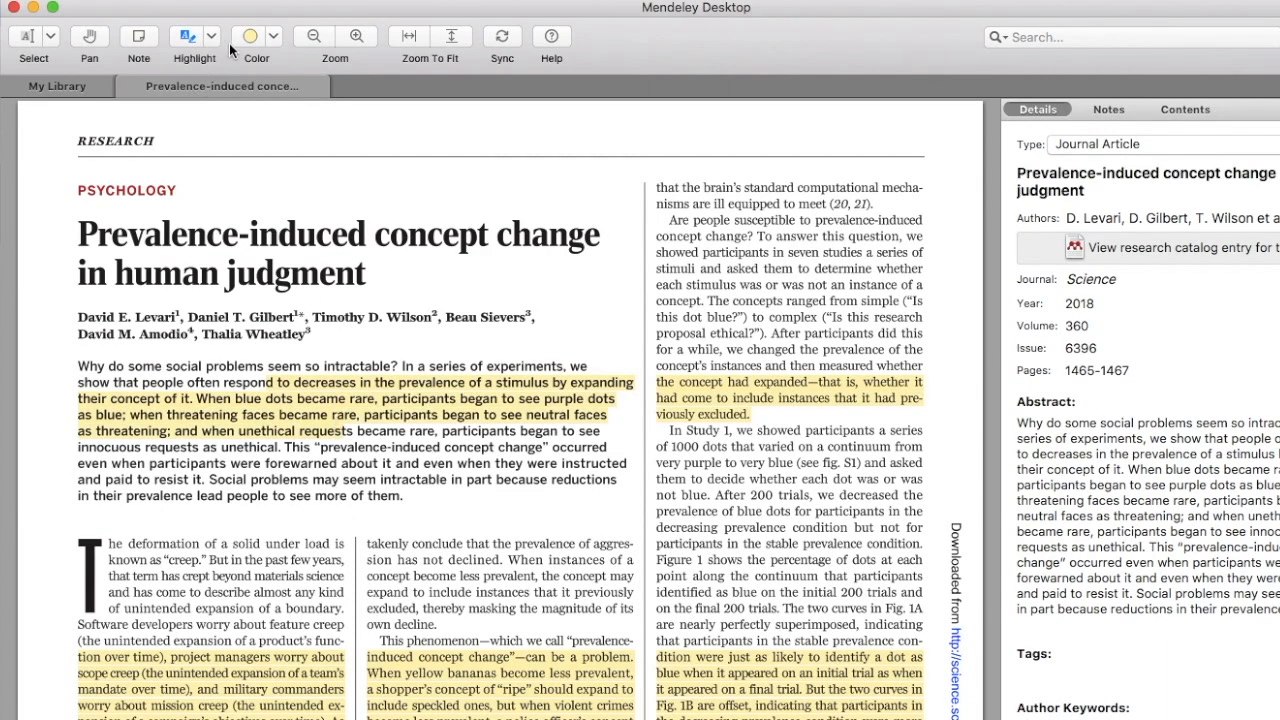
- Highlight a passage in green with the rectangle tool and attach a sticky note reading "no"
left_click(212, 36)
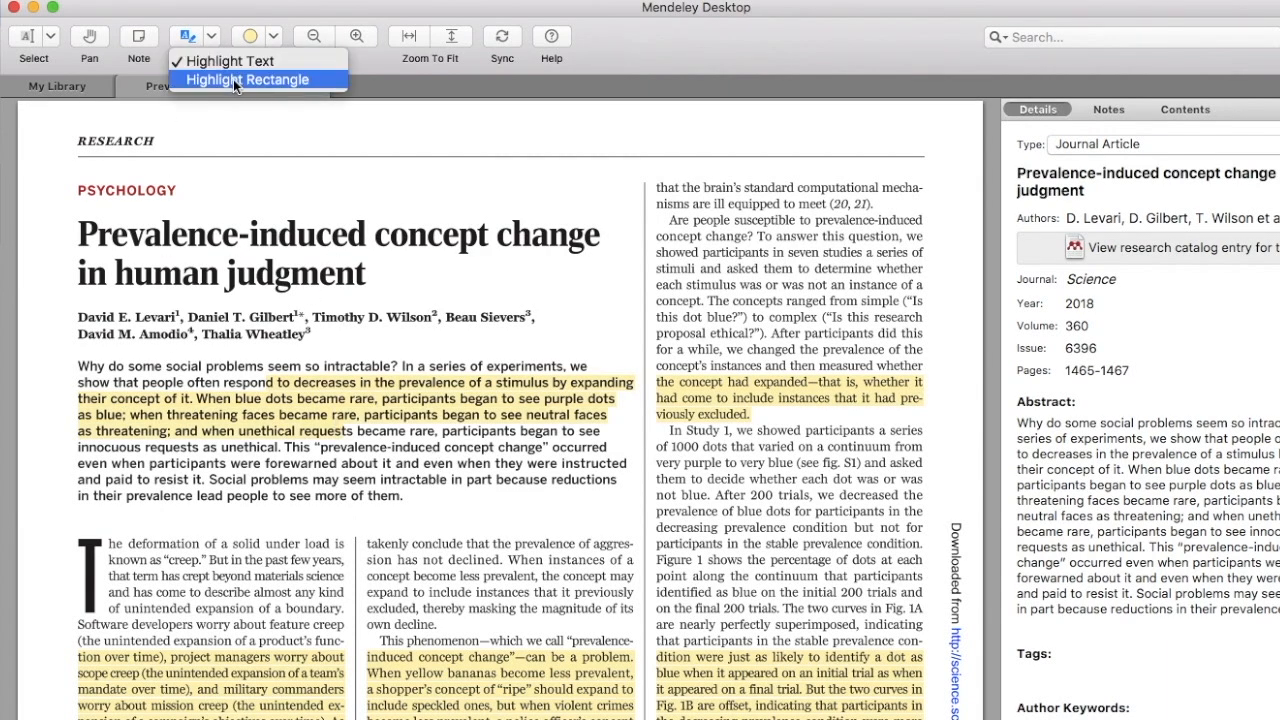
left_click(248, 80)
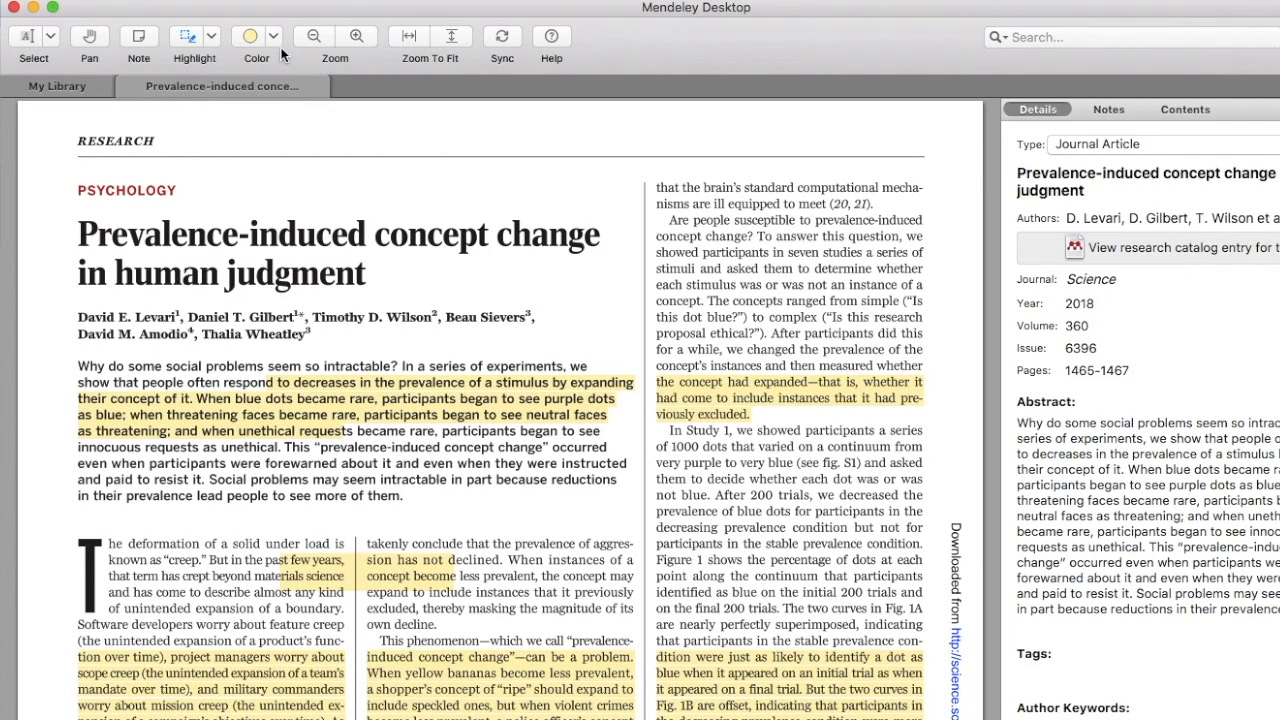
left_click(252, 36)
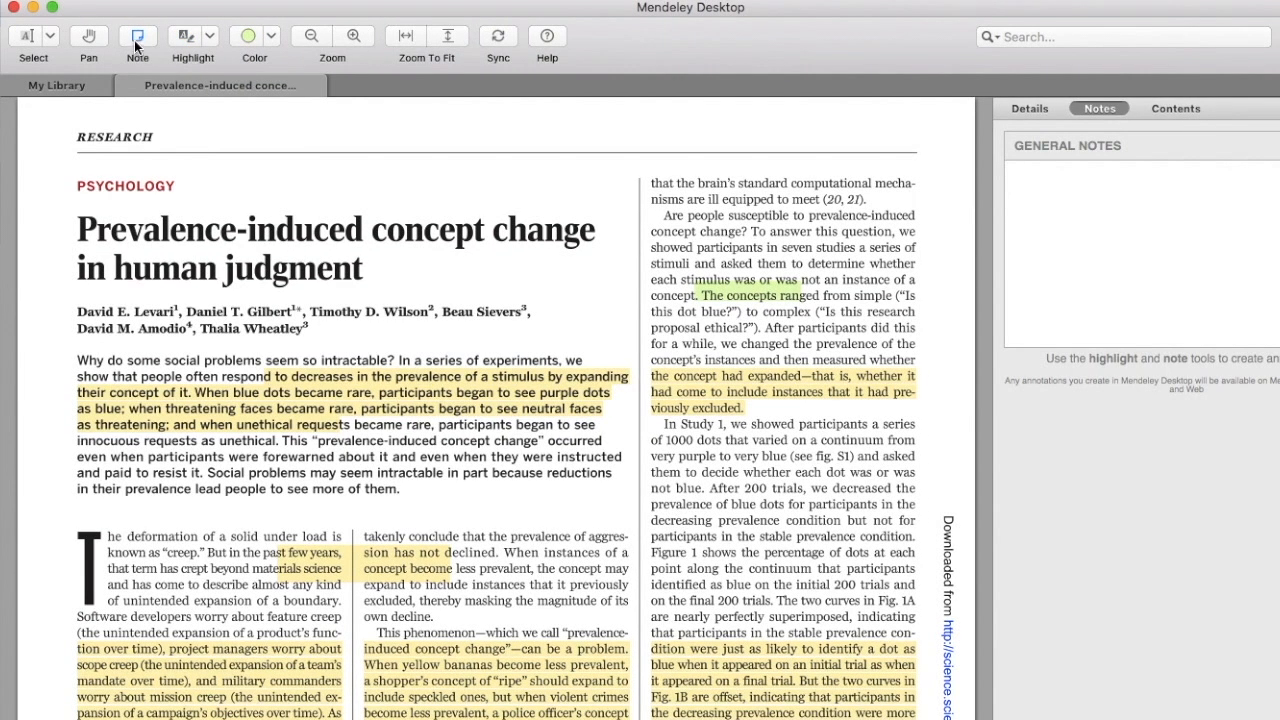
type("no")
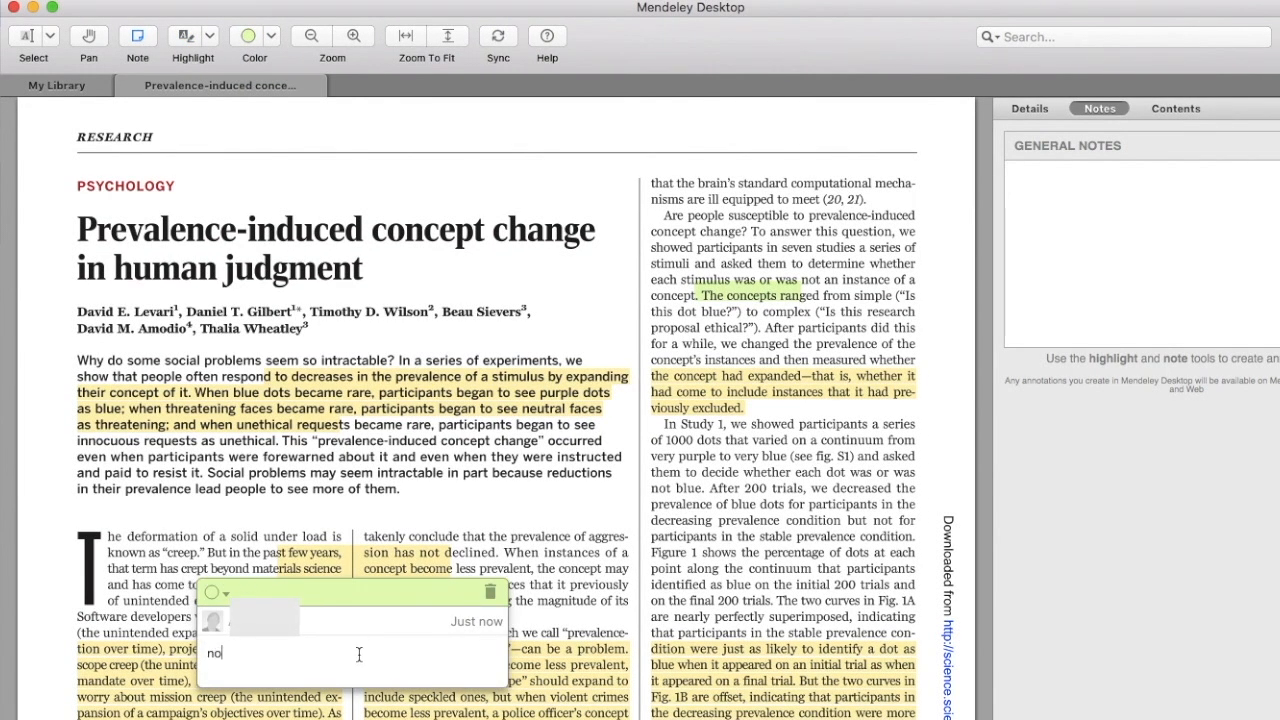
left_click(1028, 108)
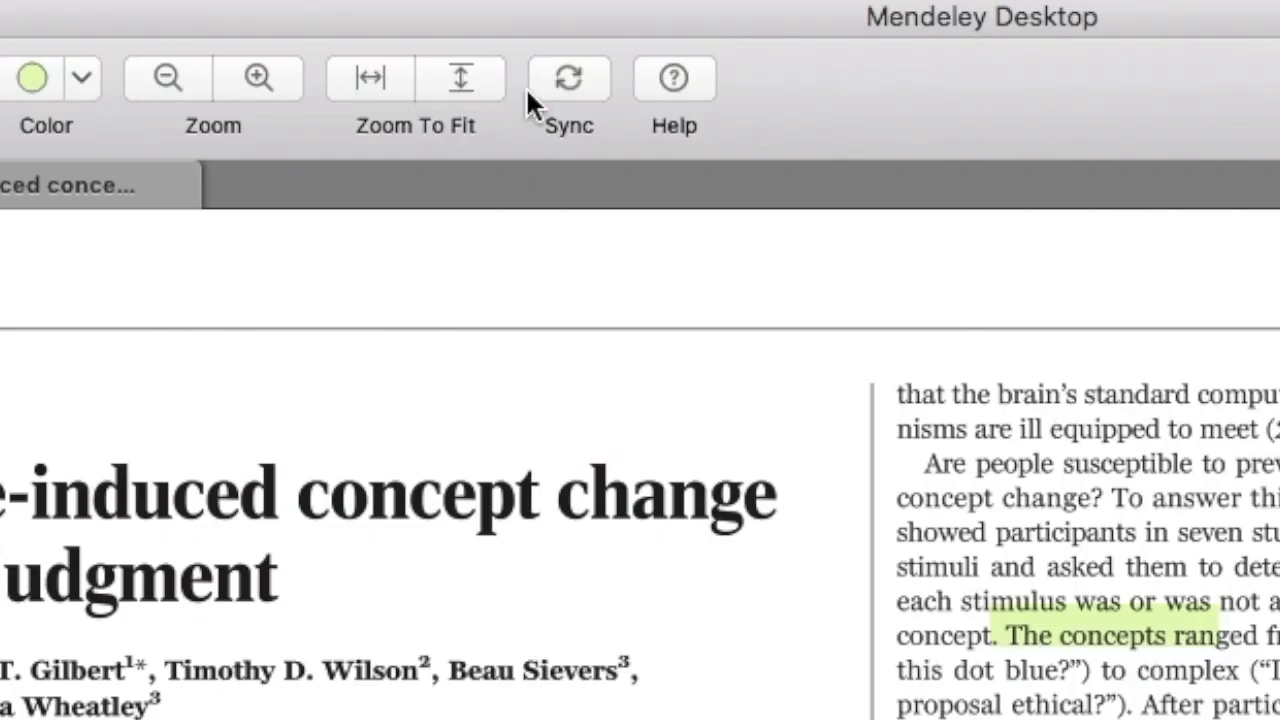
mouse_move(568, 78)
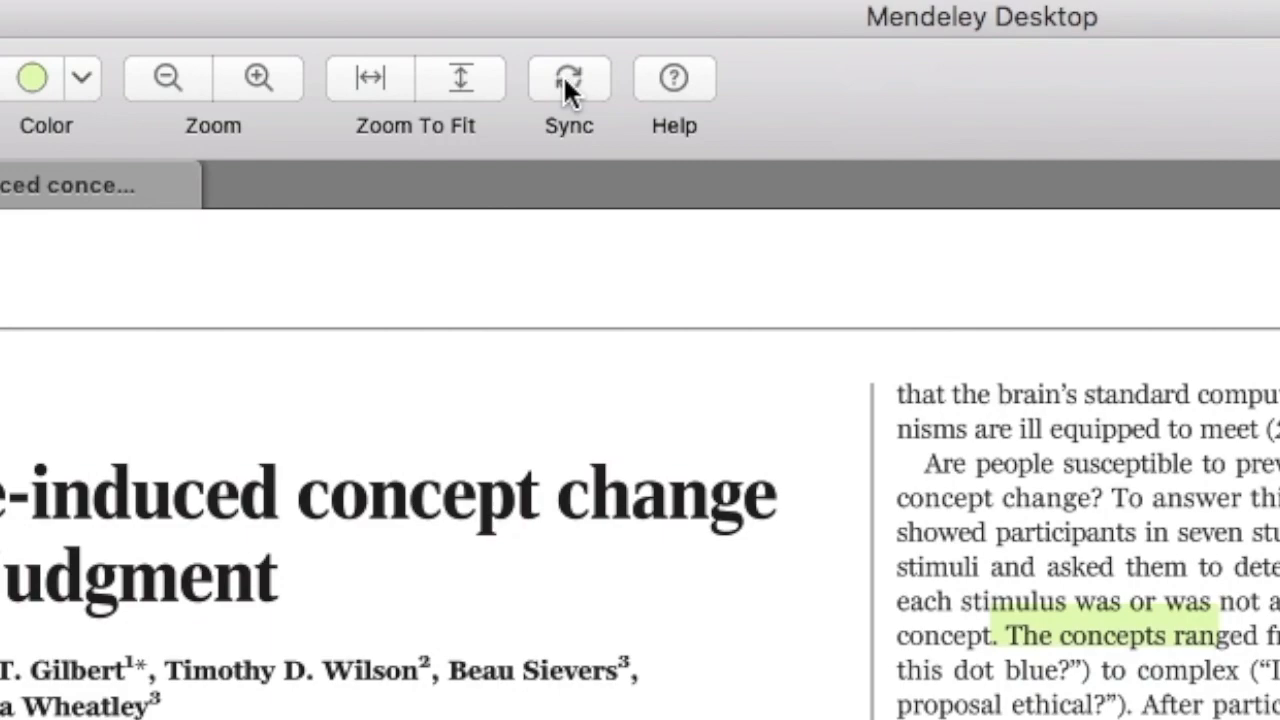
mouse_move(568, 84)
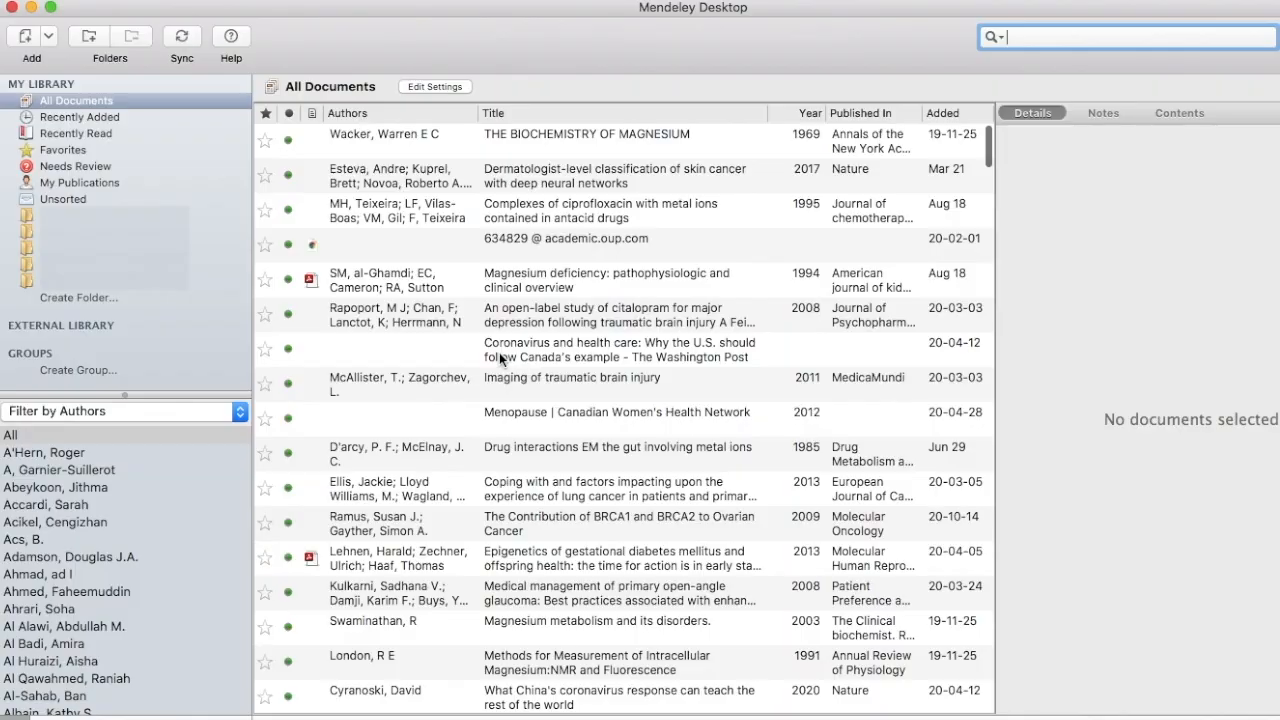
- Keep the Levari paper's type as Journal Article and follow its link to the Science article page
scroll("down", 3)
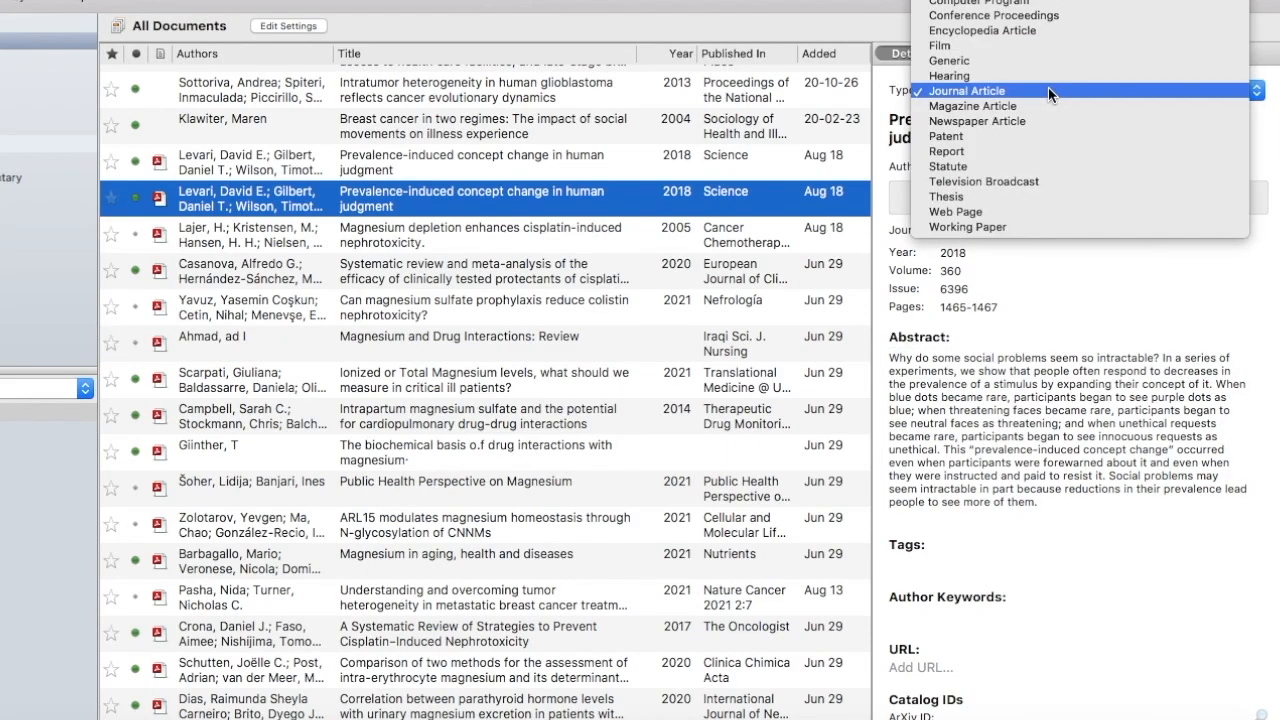
left_click(966, 92)
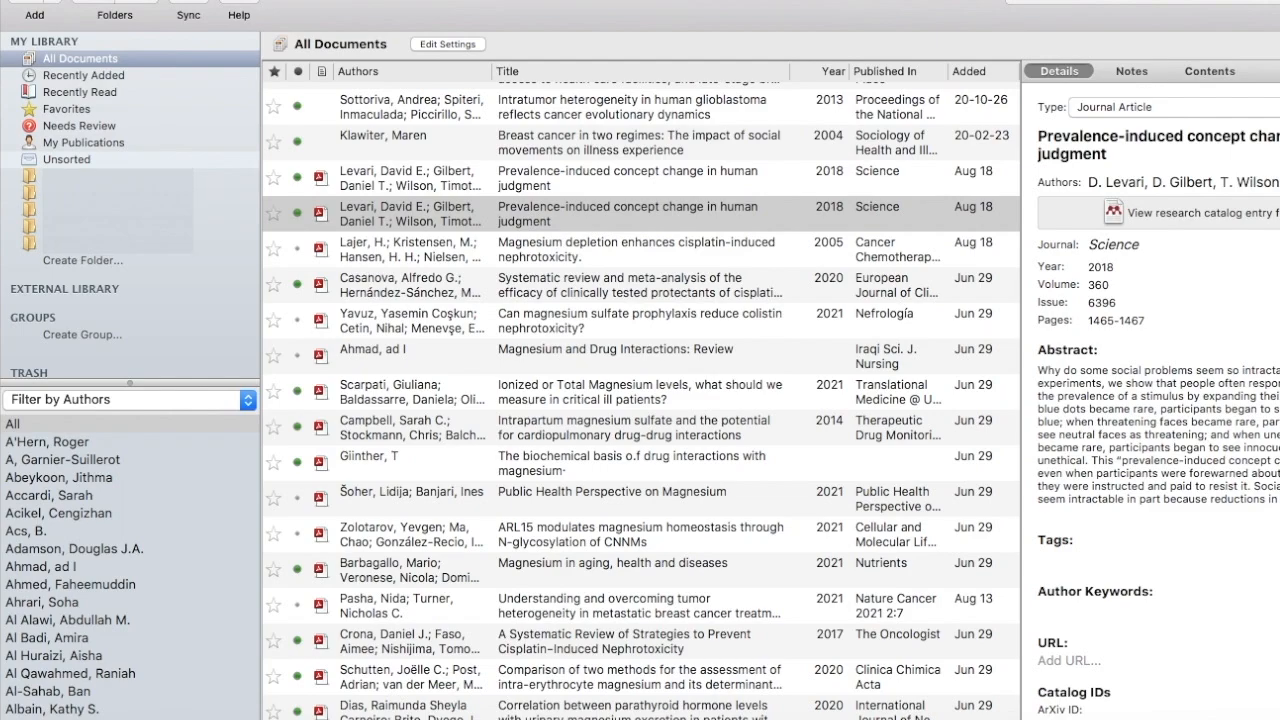
left_click(36, 14)
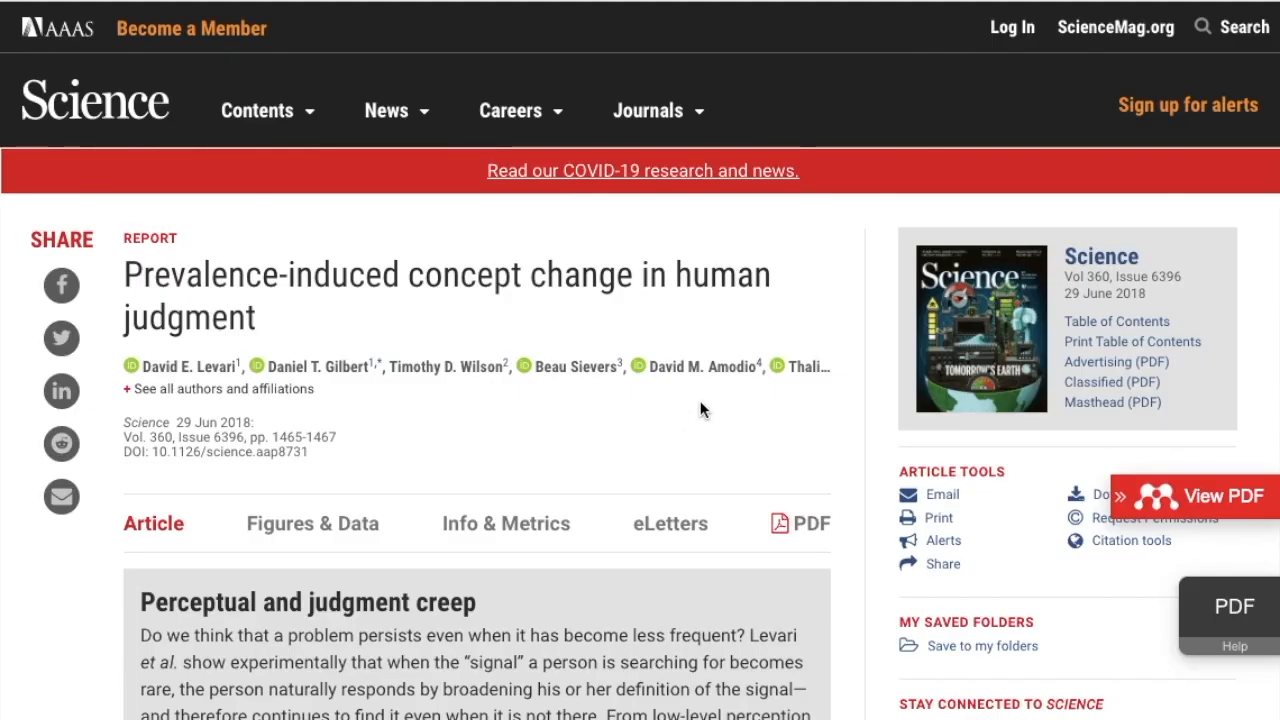
- Scroll the Science article page past the abstract into the introduction
scroll("down", 3)
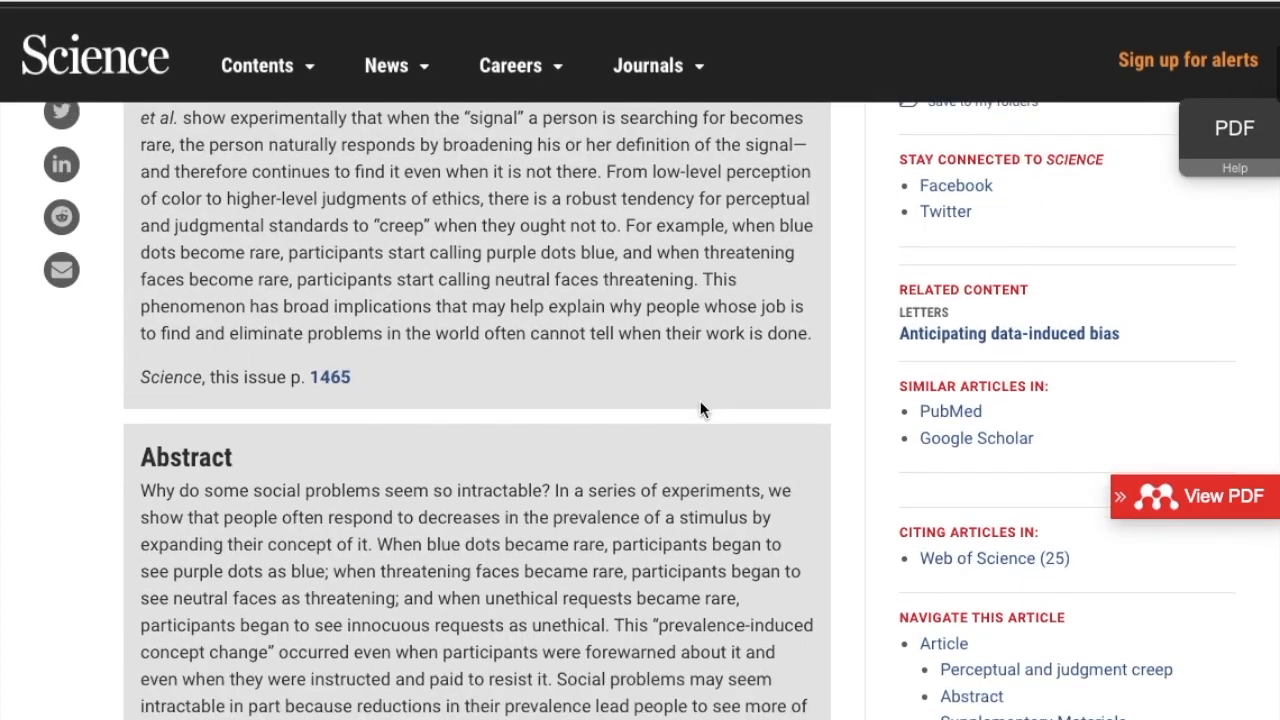
scroll("down", 3)
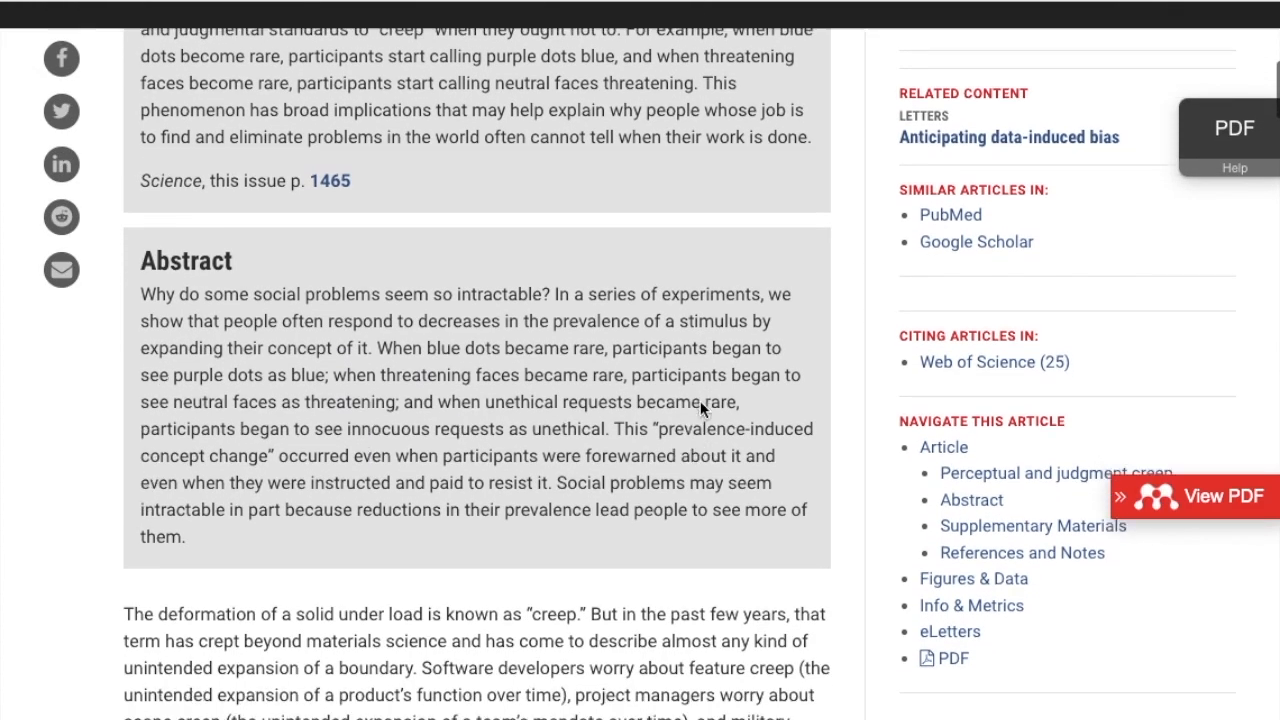
scroll("down", 3)
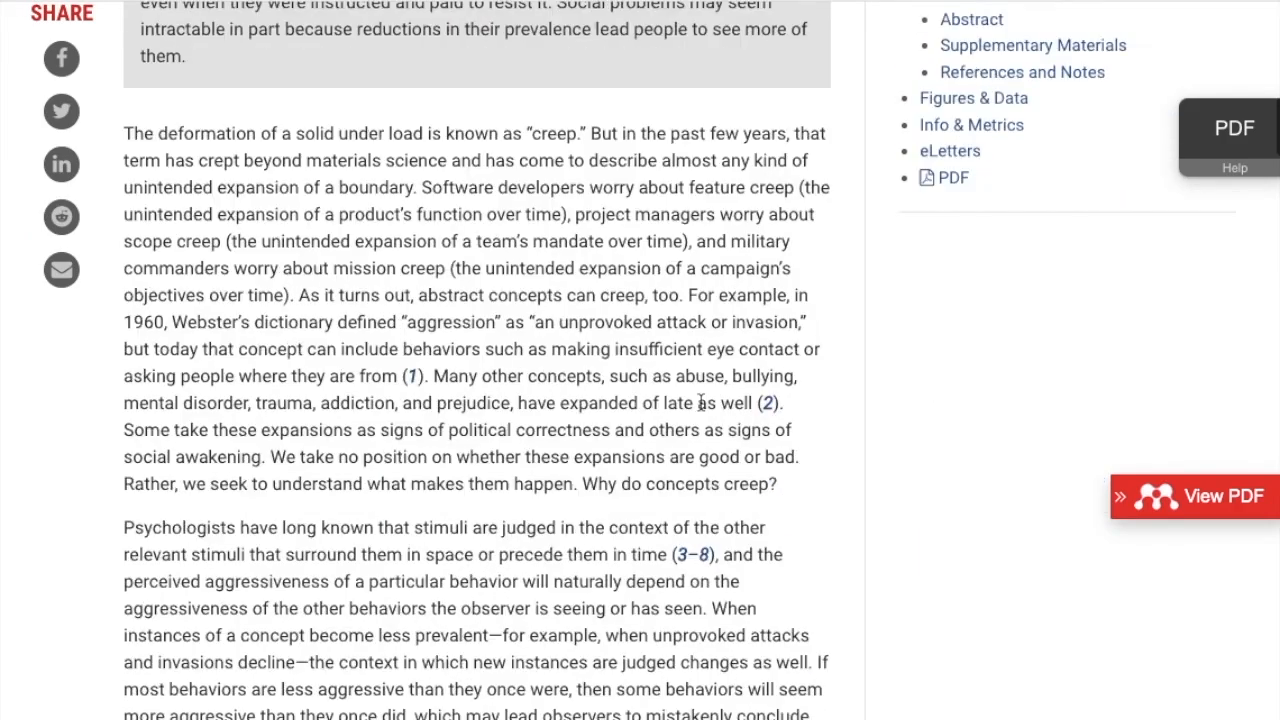
scroll("down", 3)
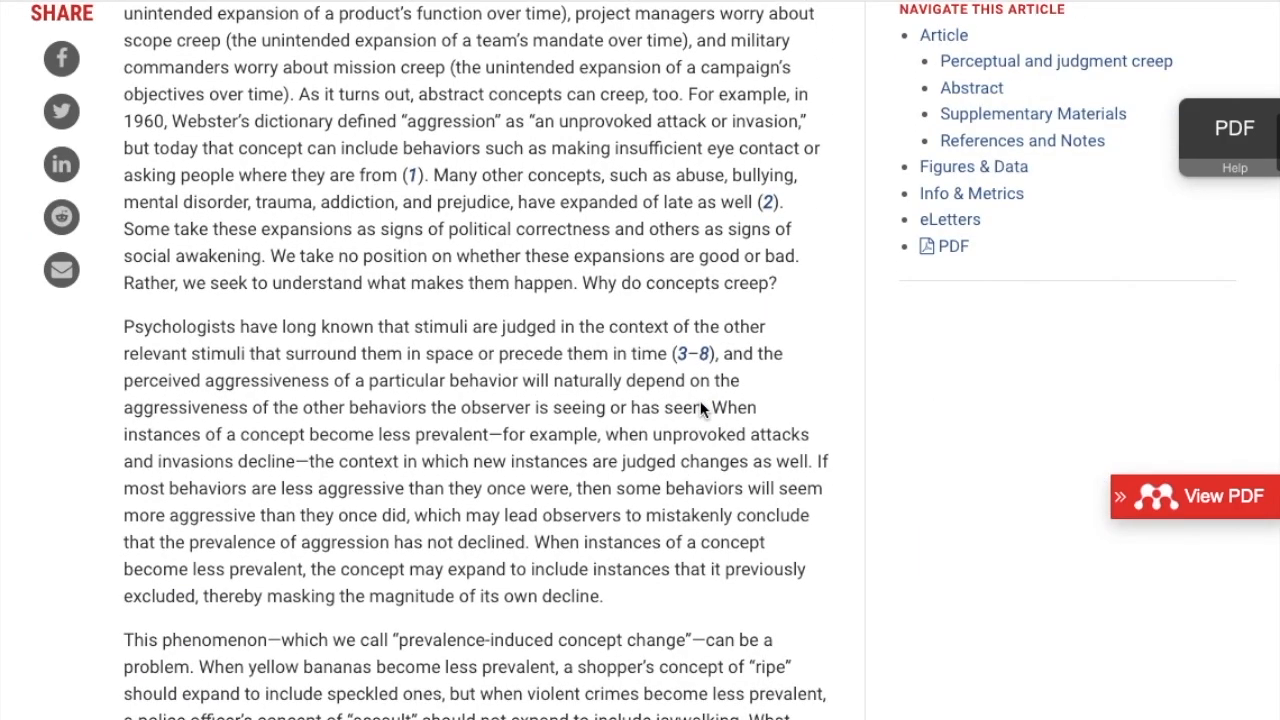
scroll("down", 3)
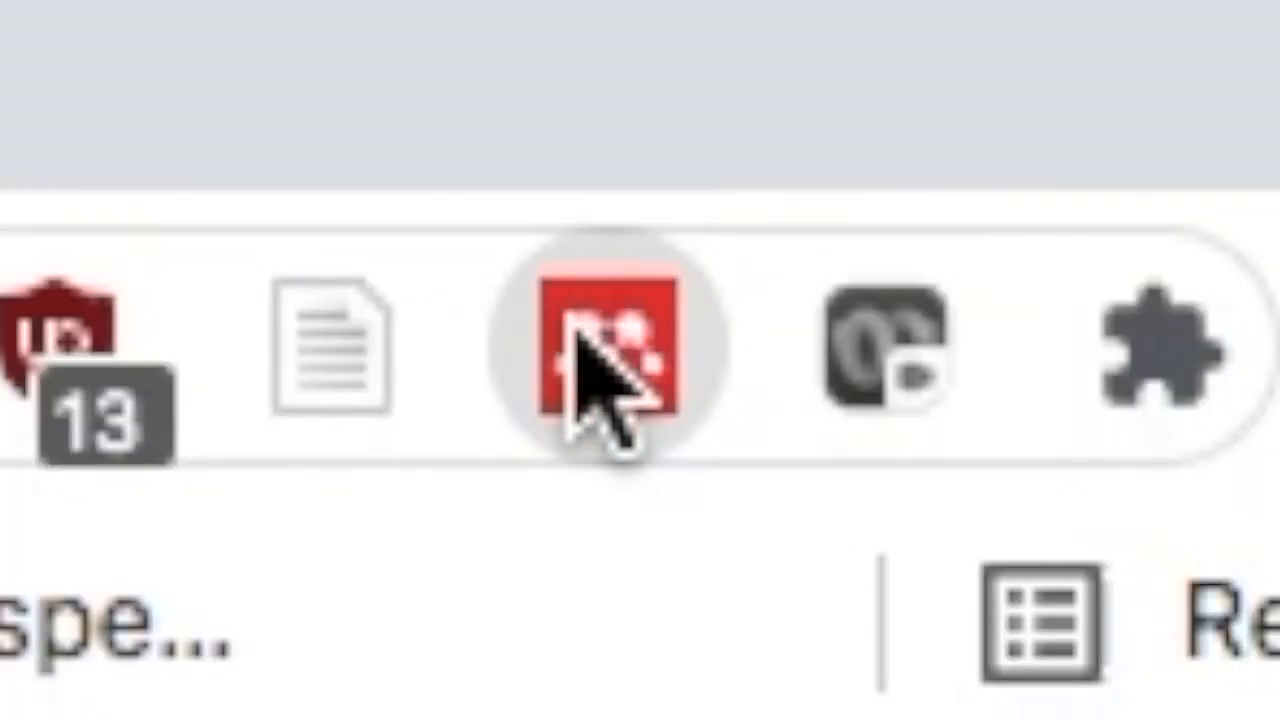
- Review the detected Levari article's fields in the Web Importer and add it to My Library
left_click(604, 344)
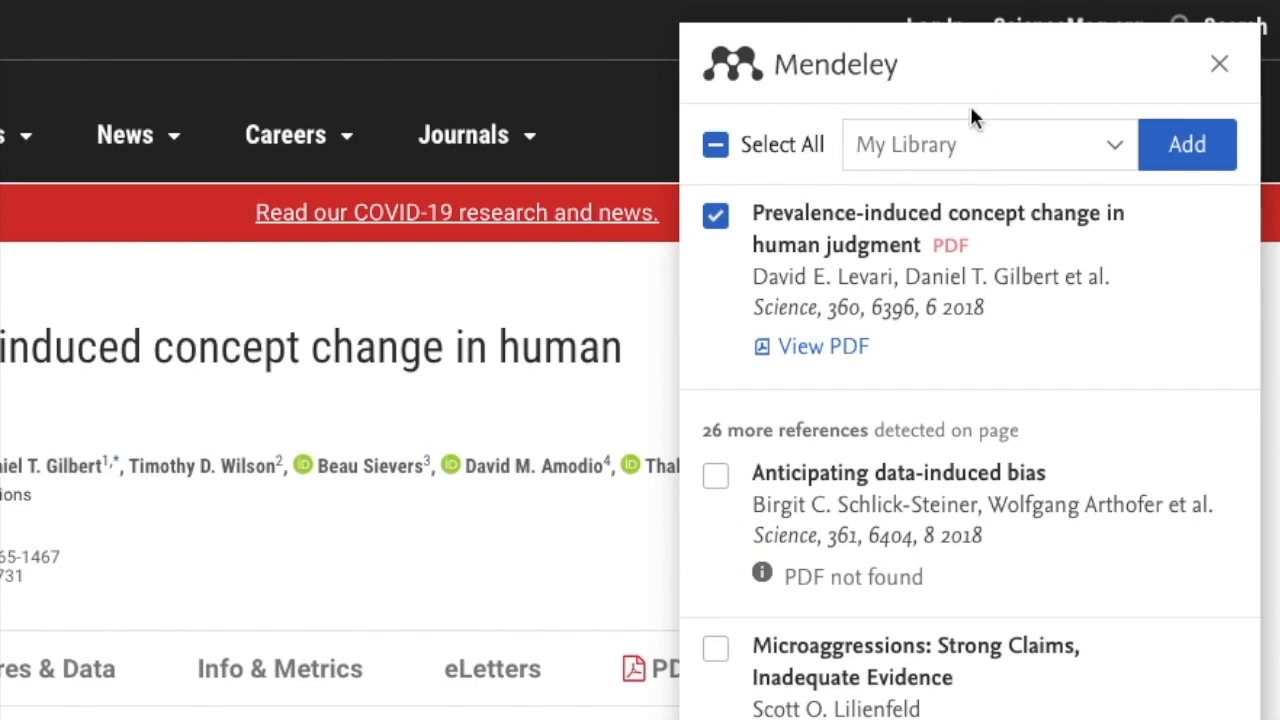
scroll("down", 3)
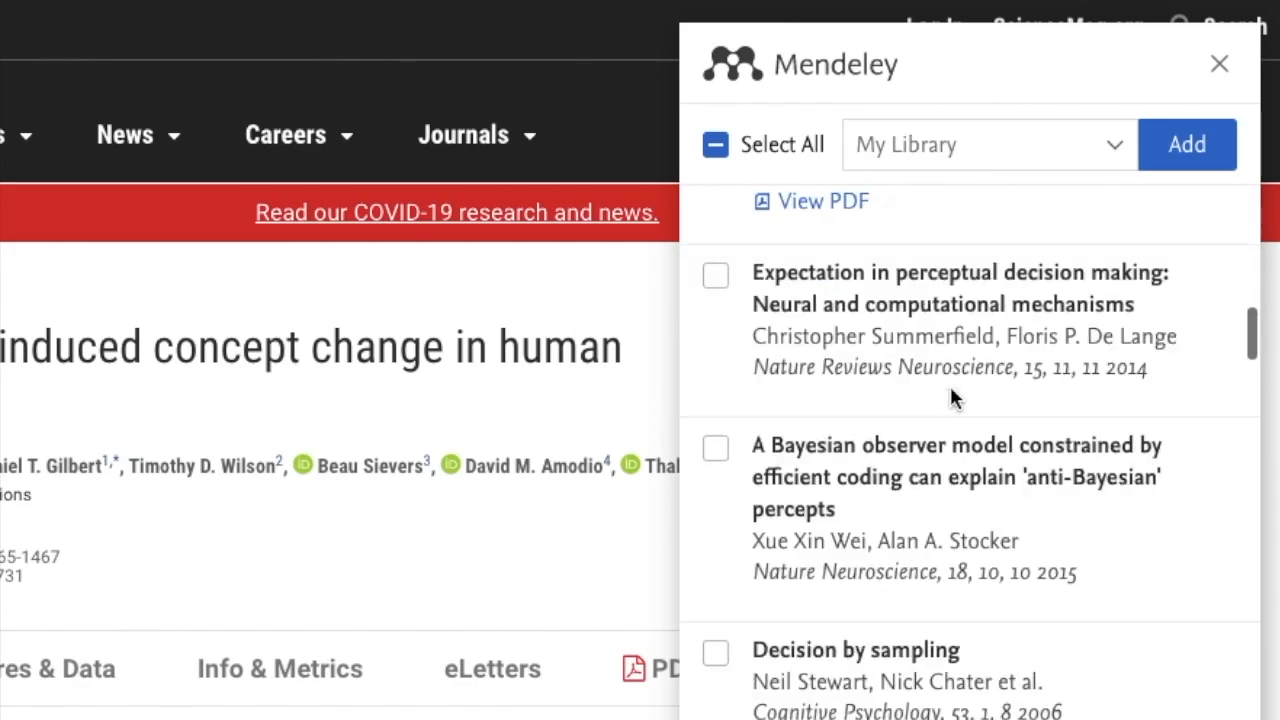
left_click(716, 212)
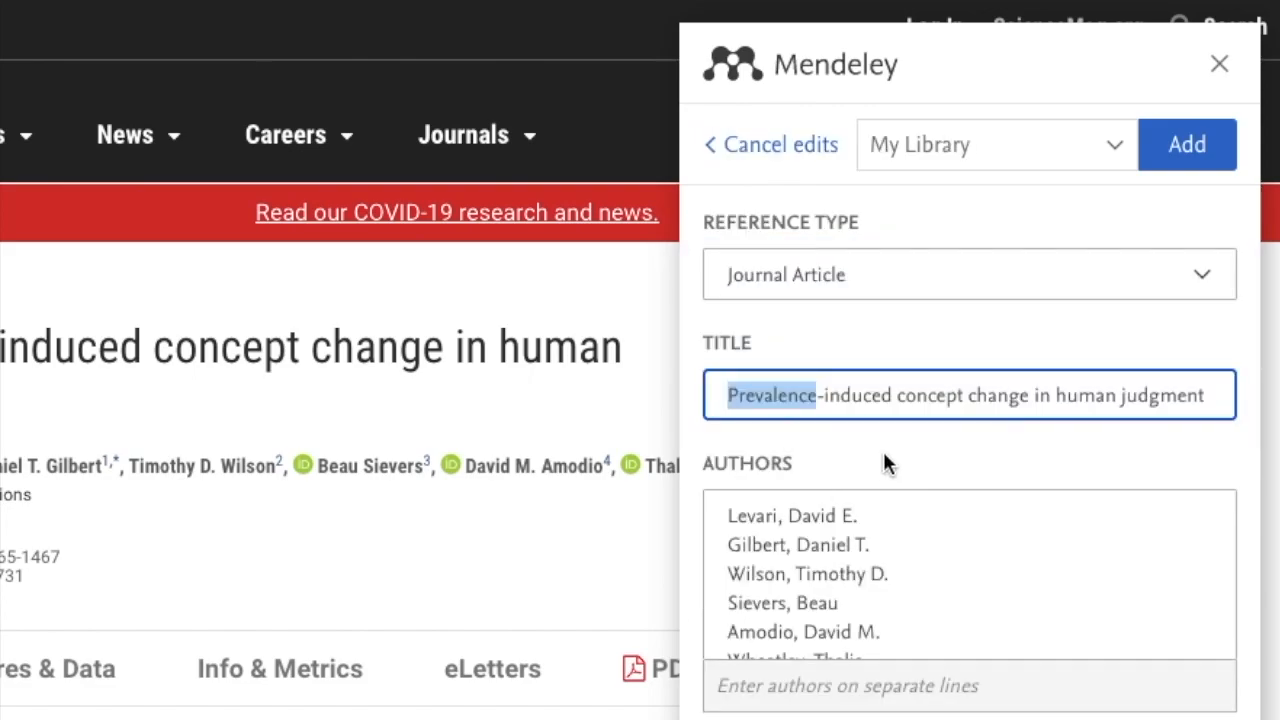
scroll("down", 3)
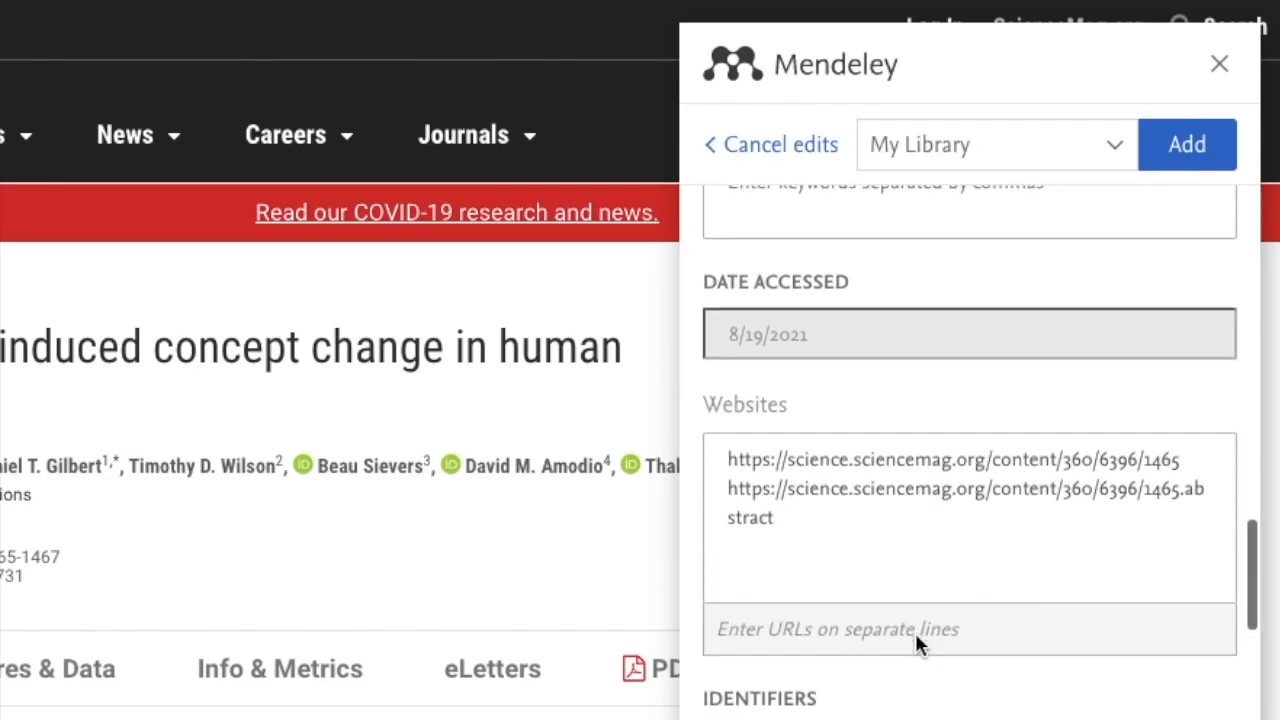
left_click(1186, 144)
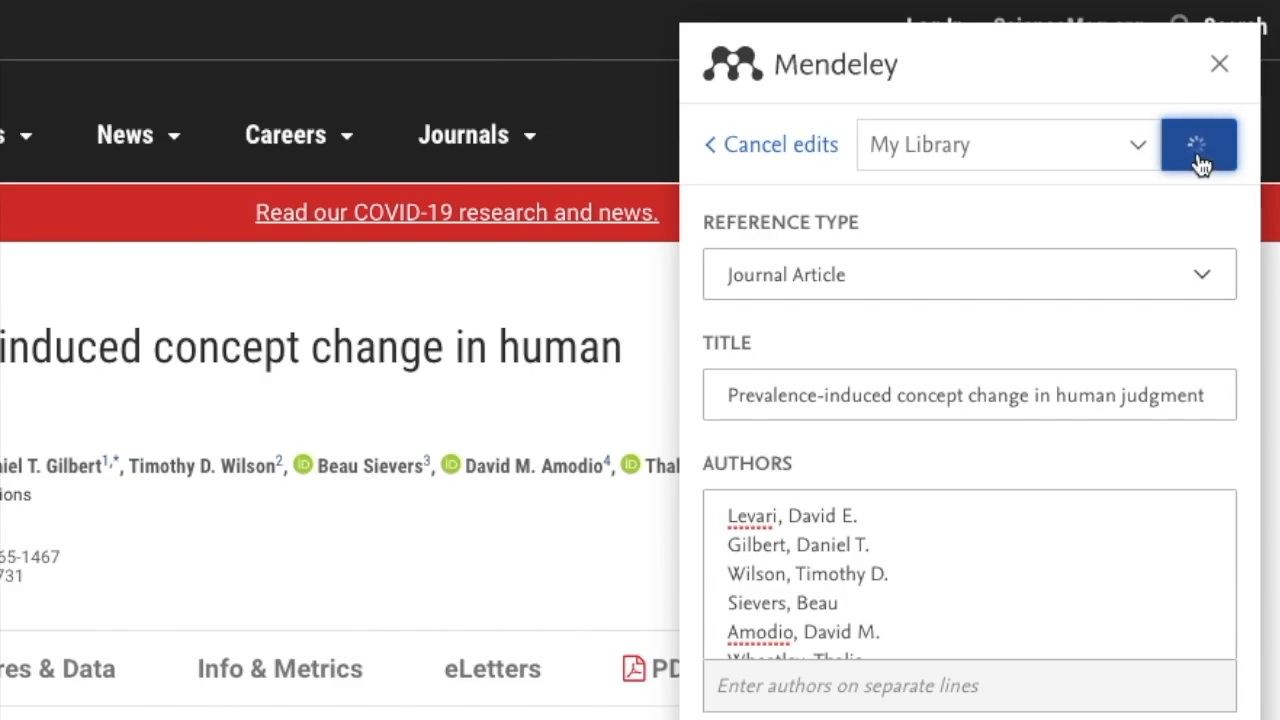
left_click(1198, 144)
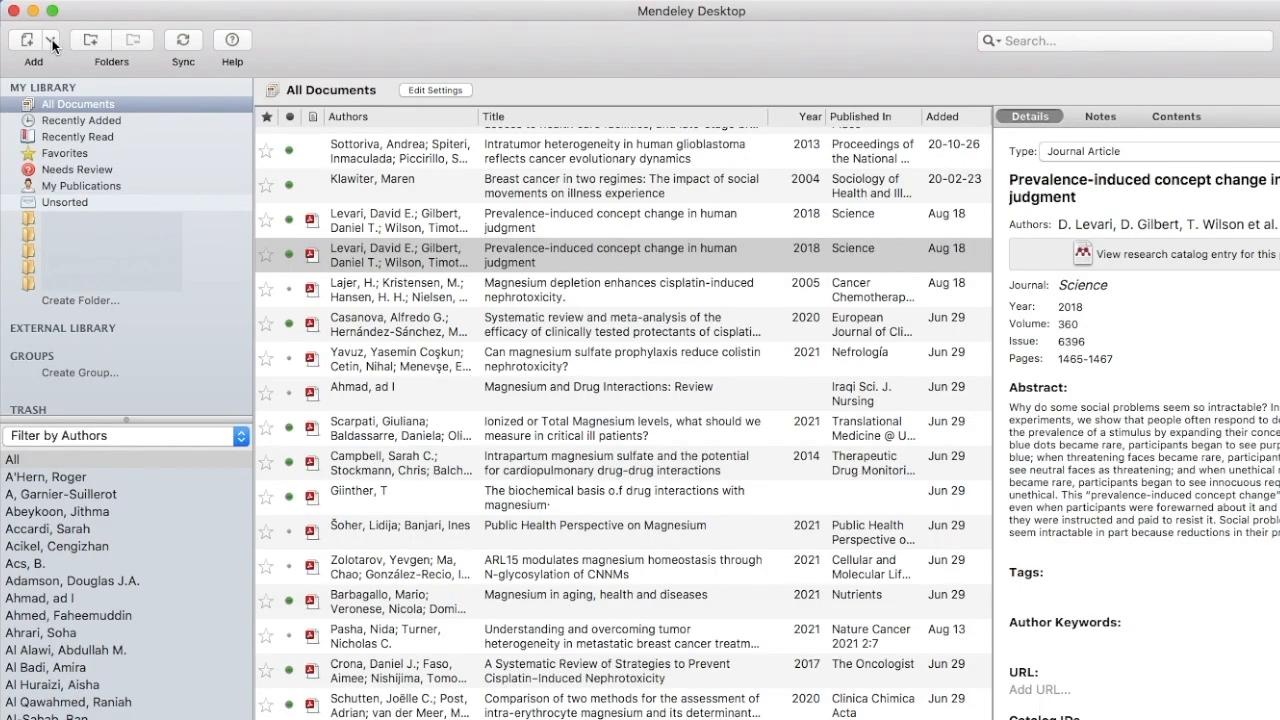
left_click(50, 40)
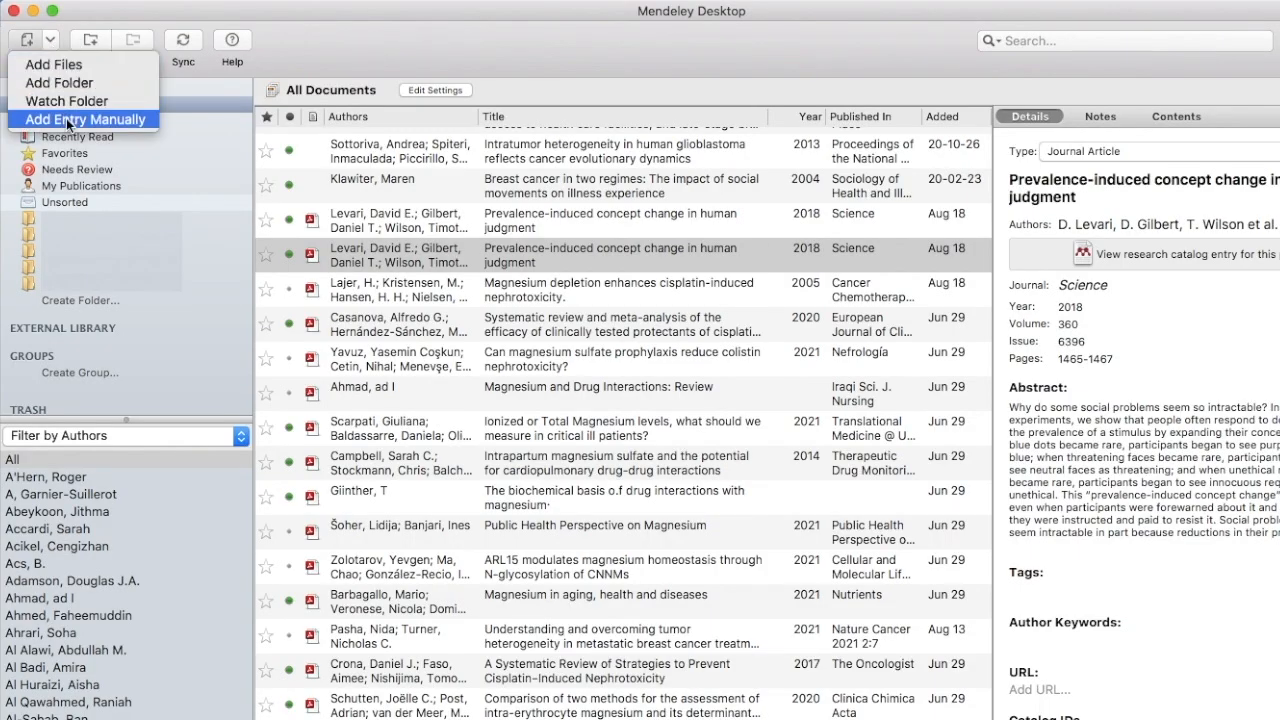
left_click(86, 120)
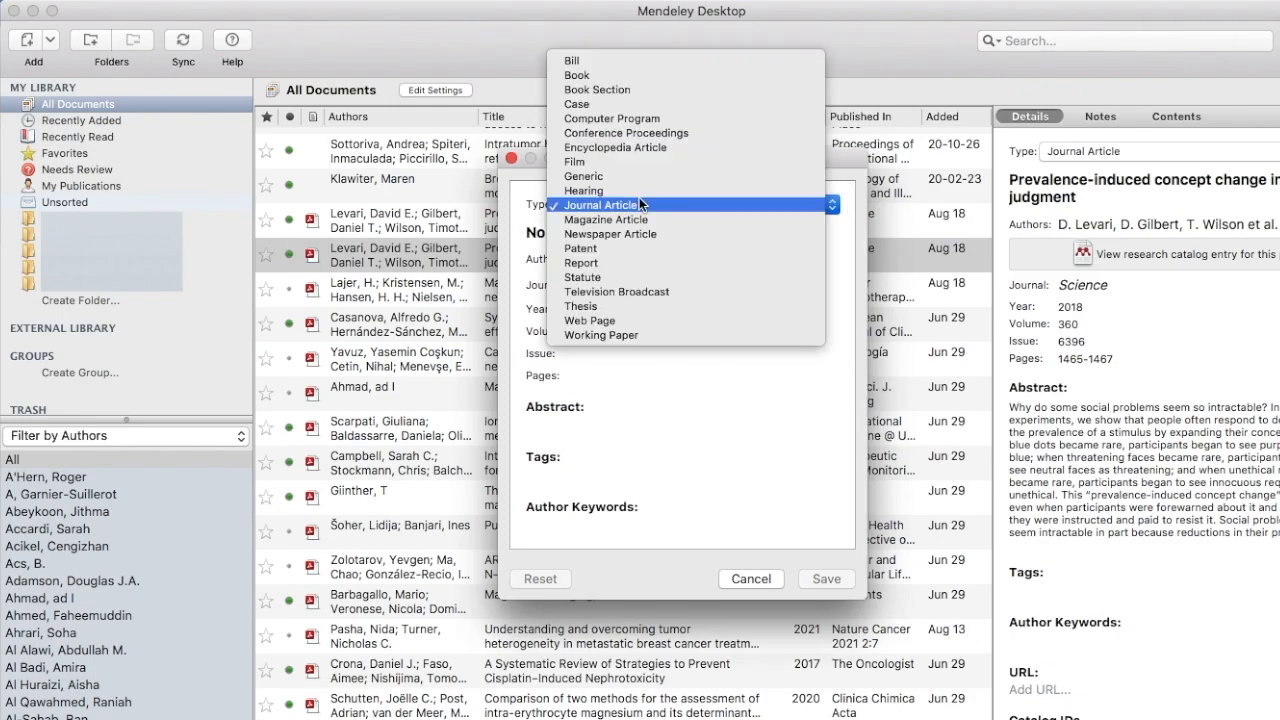
mouse_move(604, 218)
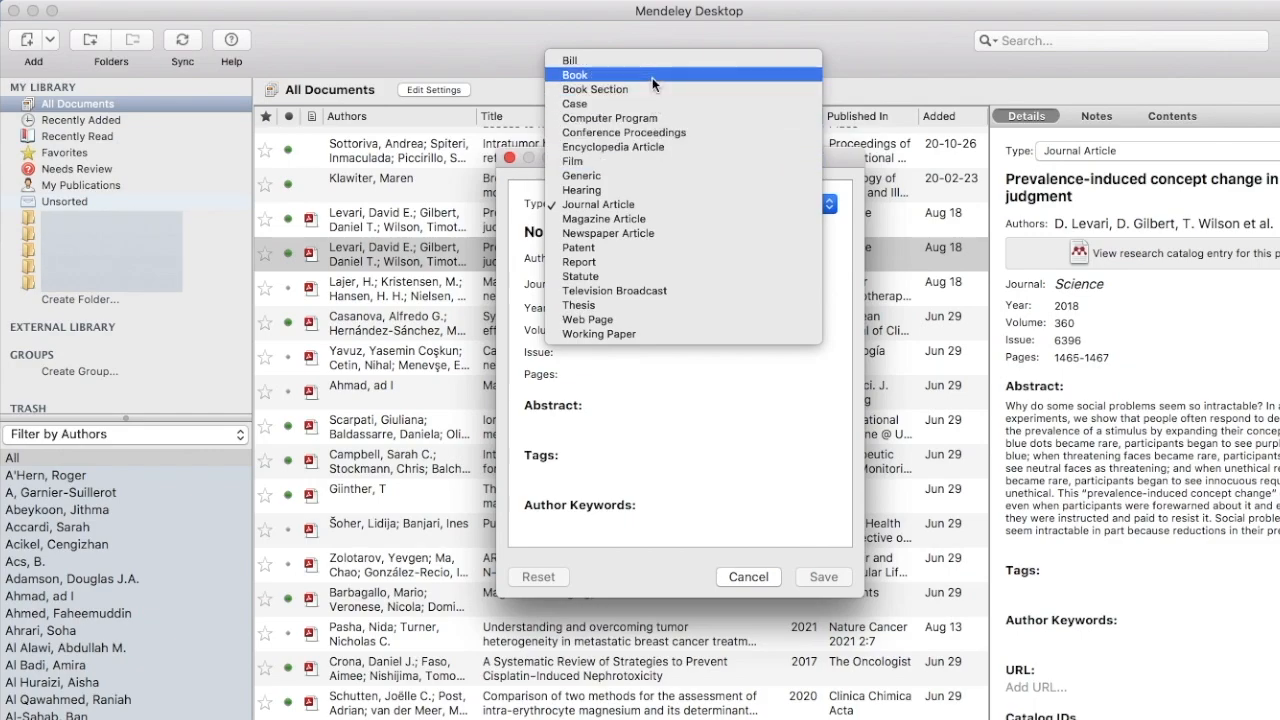
left_click(576, 76)
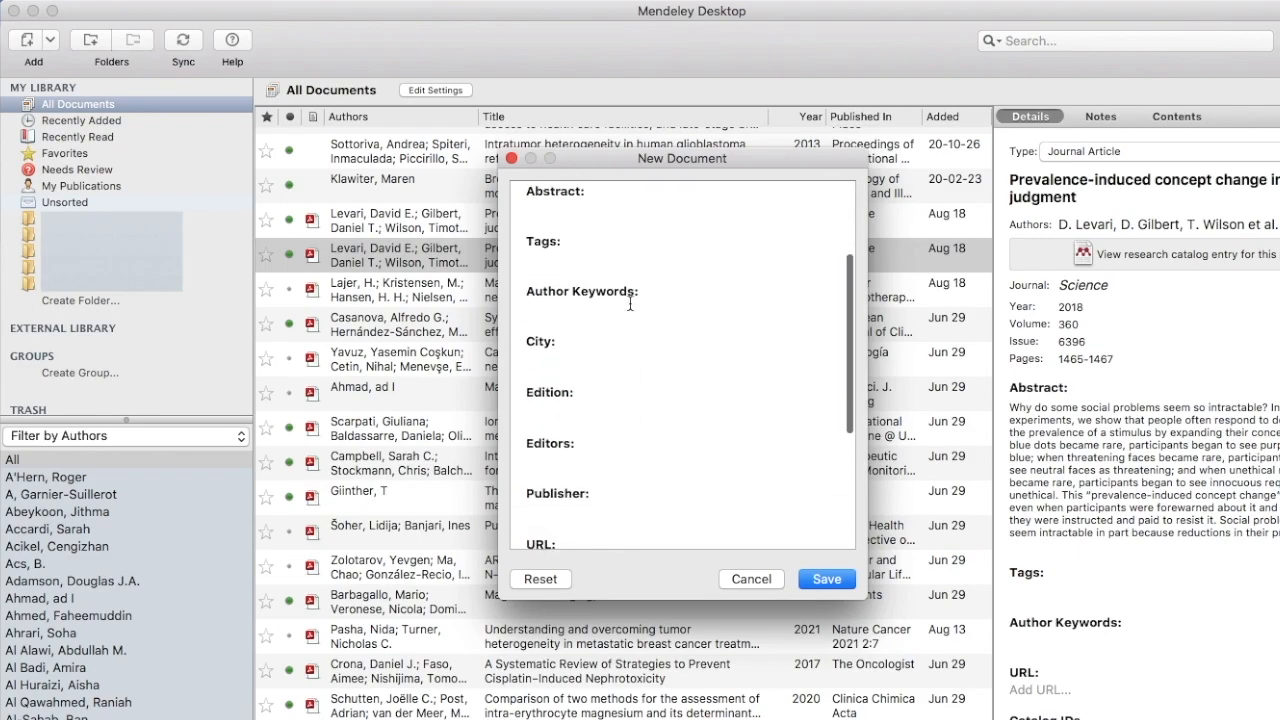
scroll("down", 3)
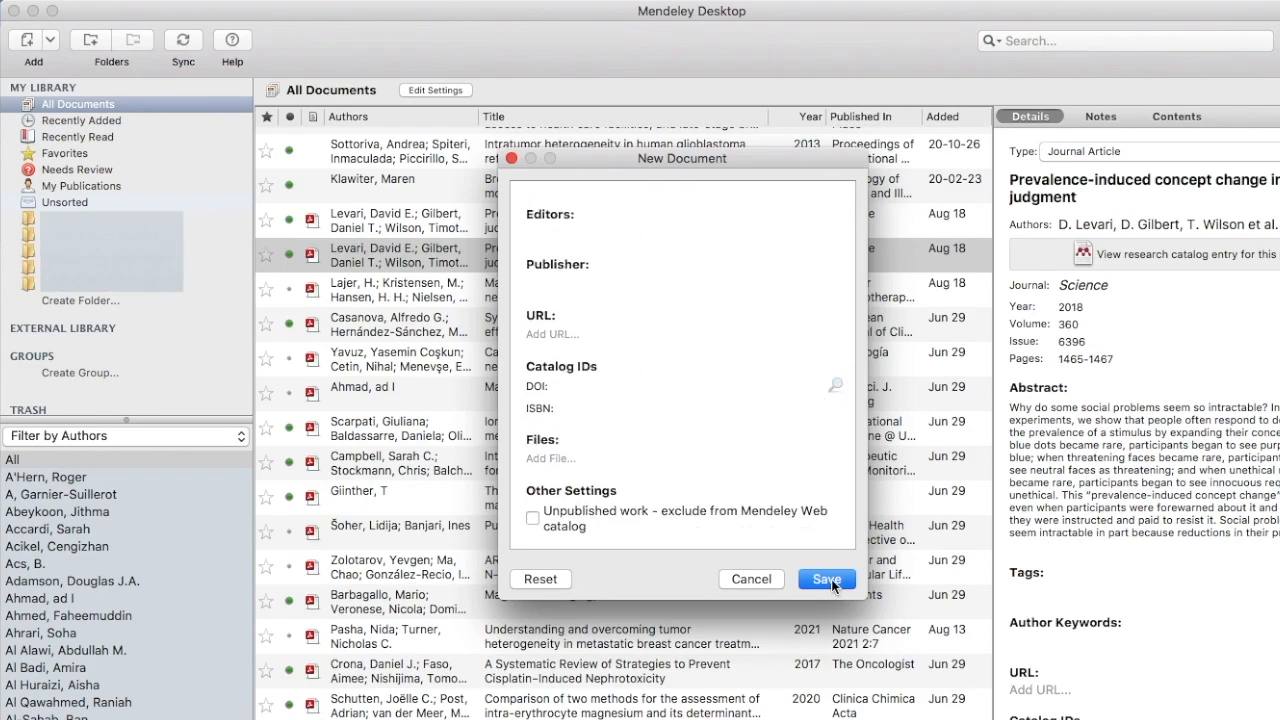
left_click(826, 580)
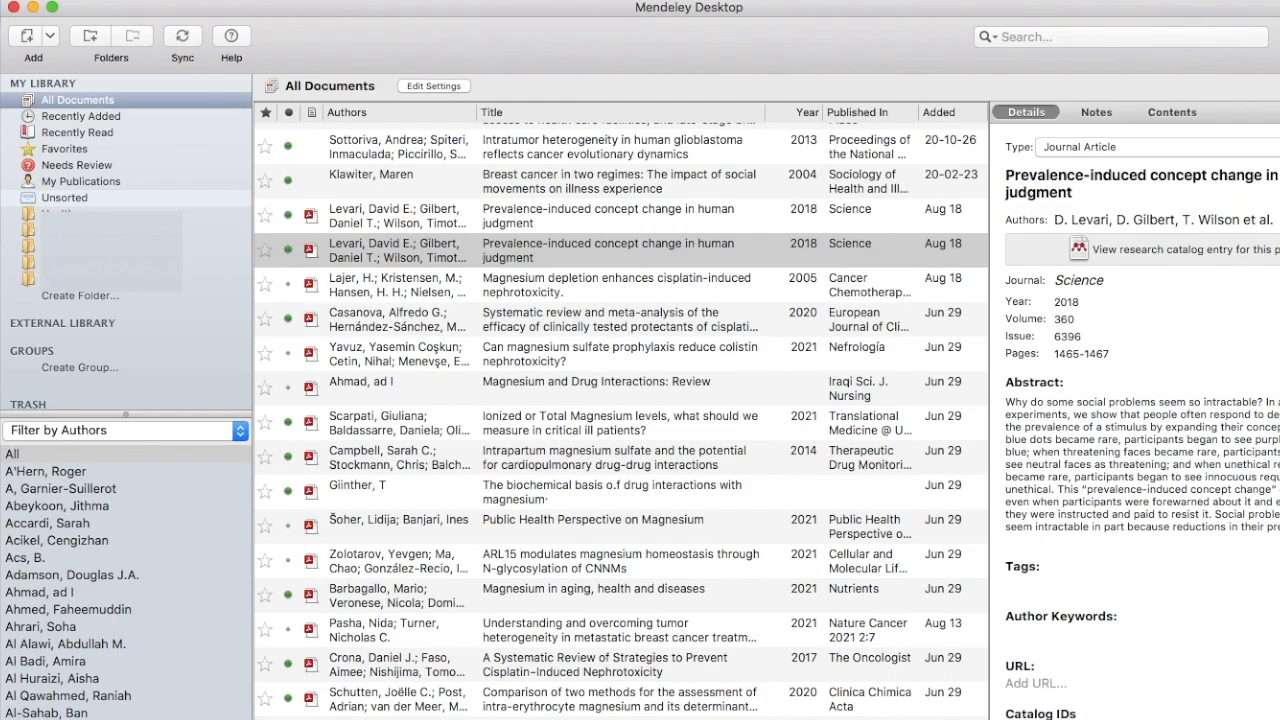
left_click(32, 44)
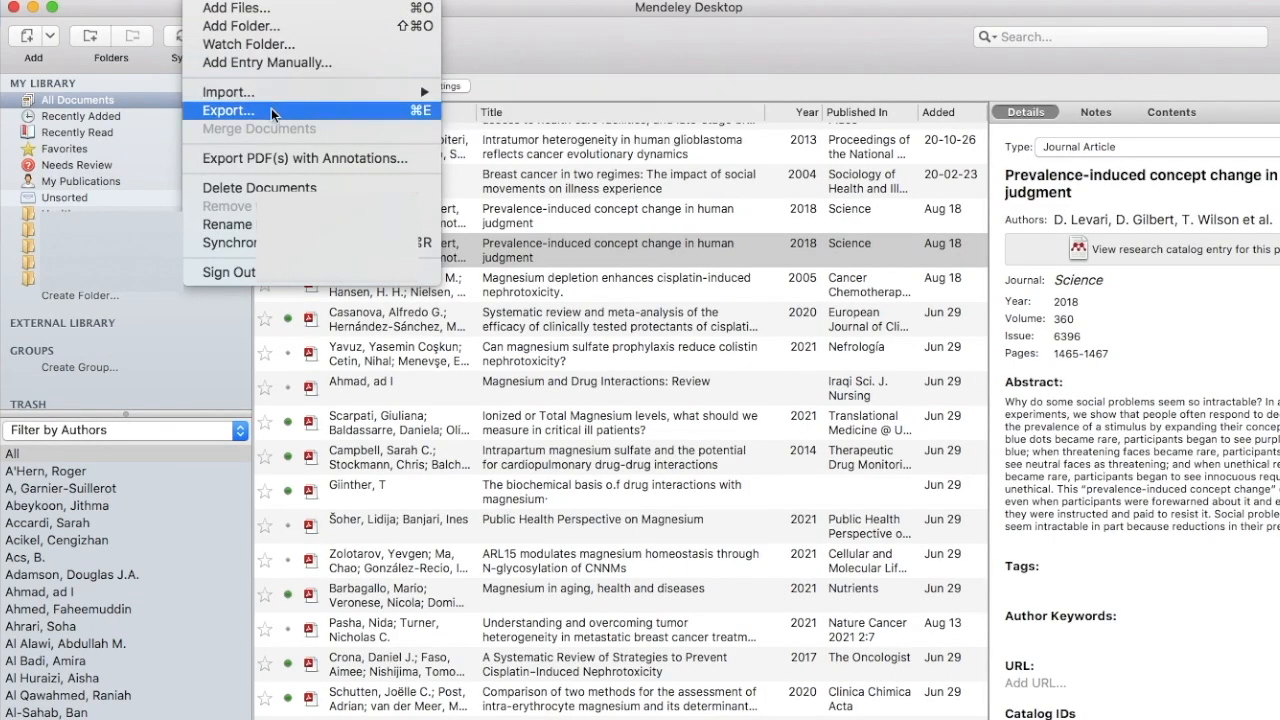
mouse_move(228, 92)
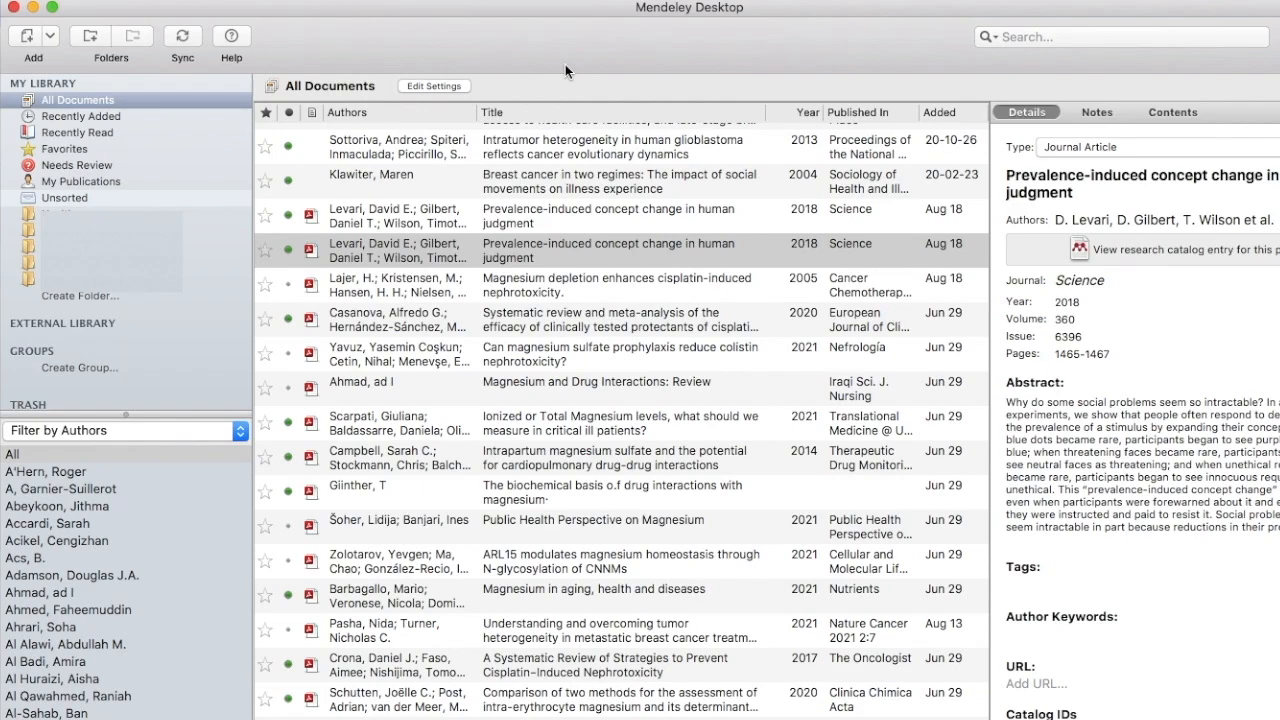
mouse_move(542, 126)
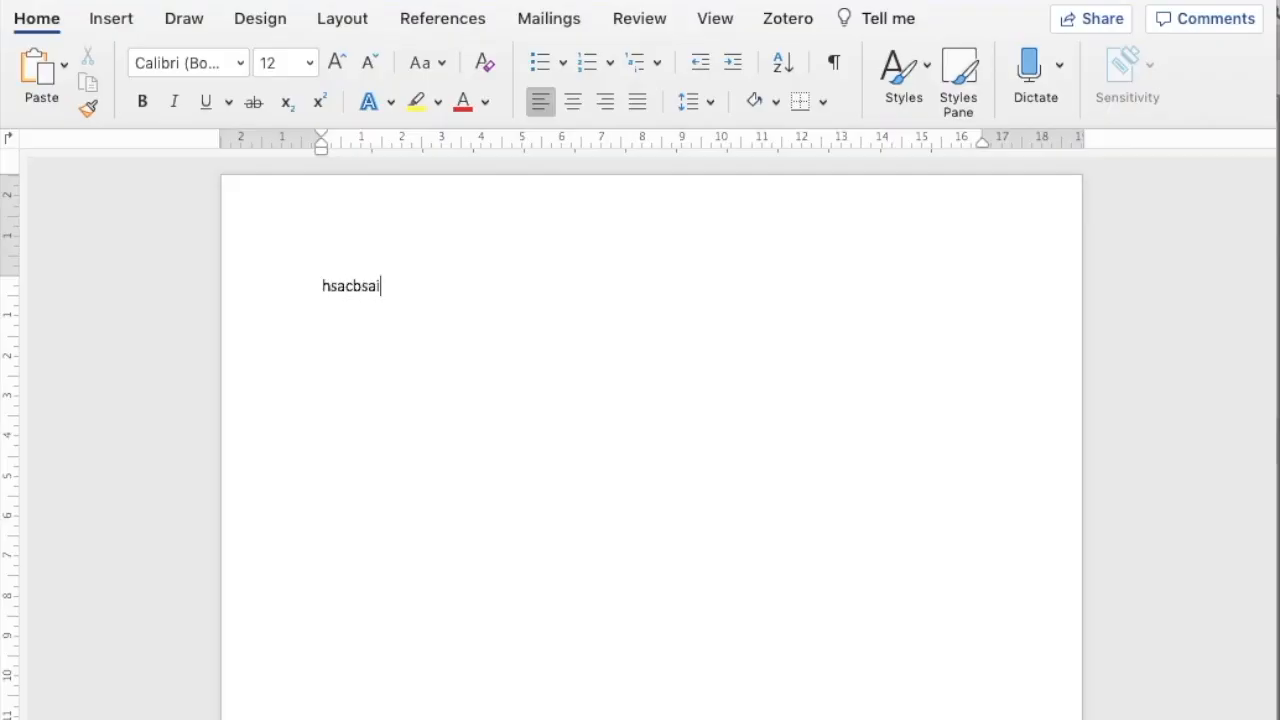
- Insert a Mendeley citation for the Levari 2018 paper after the typed text, found by searching 'levari'
type("x")
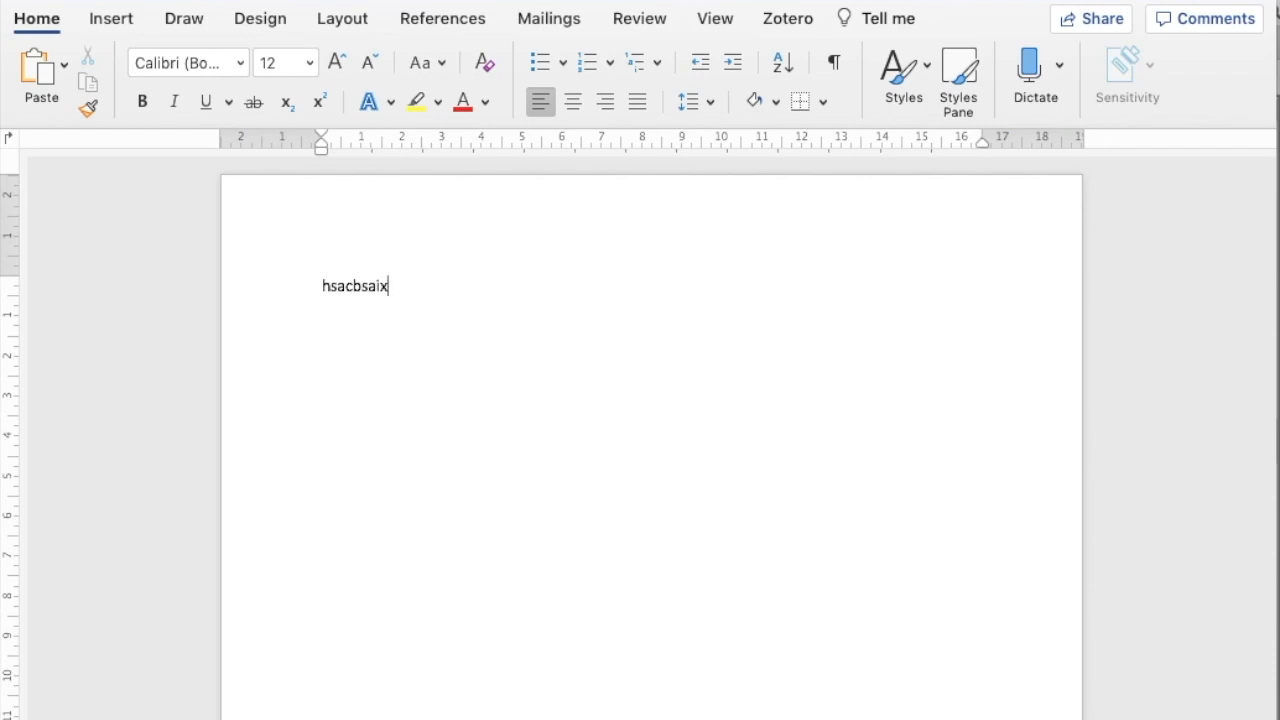
mouse_move(442, 18)
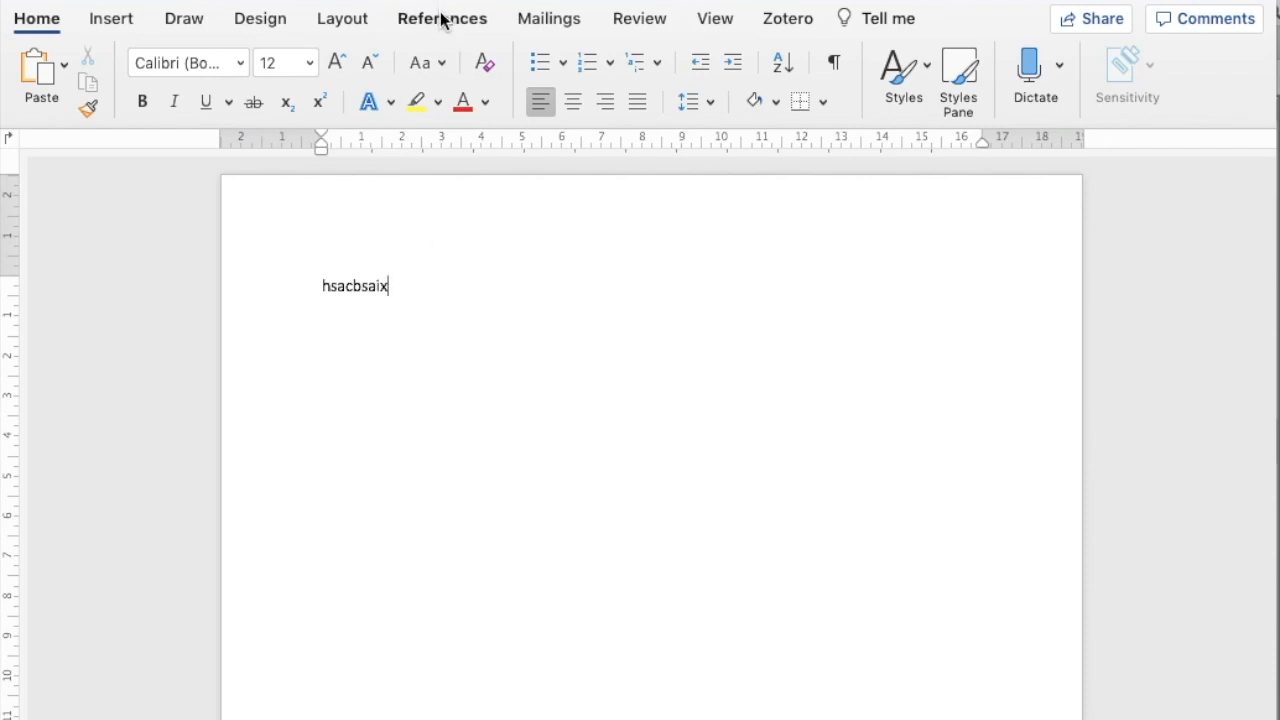
left_click(442, 18)
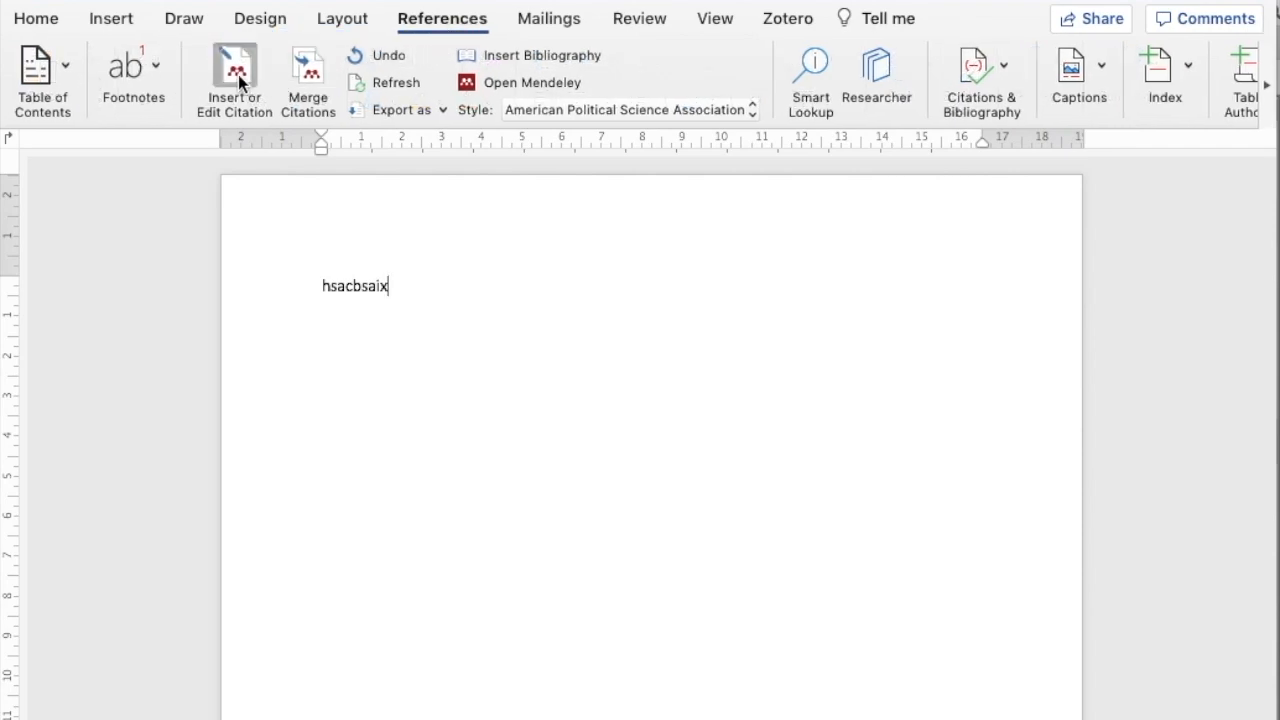
left_click(232, 80)
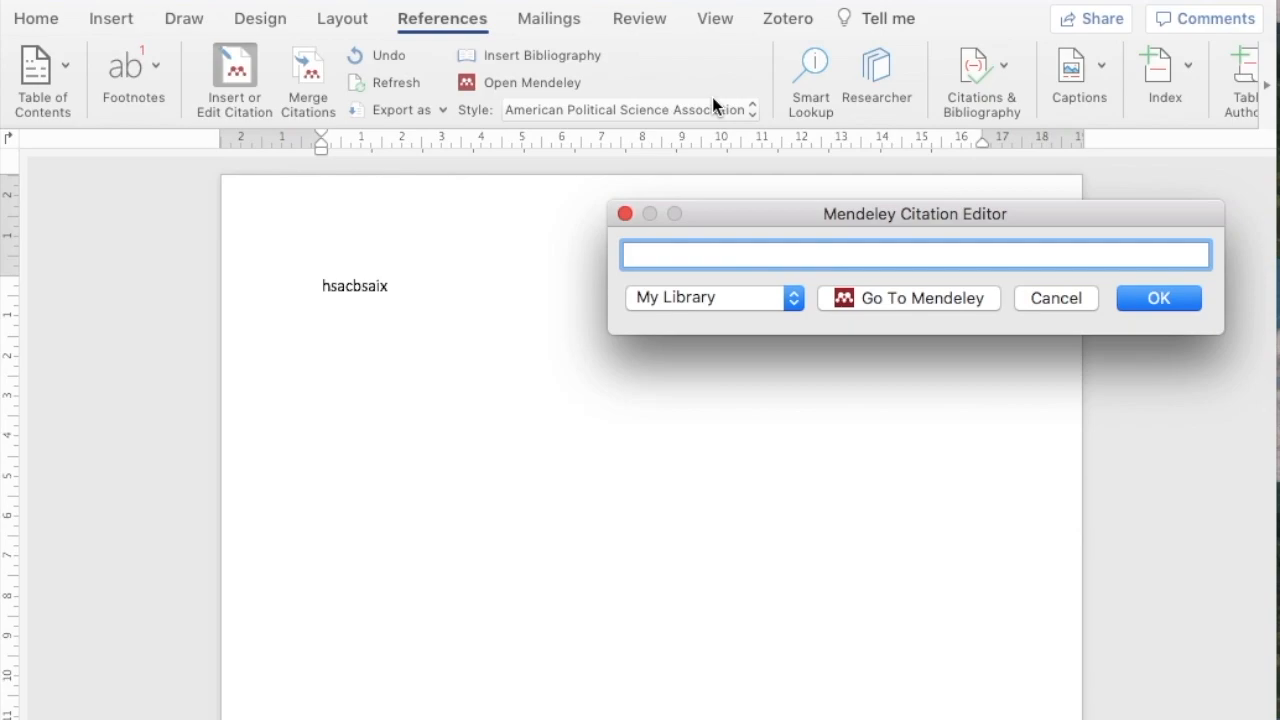
type("levari")
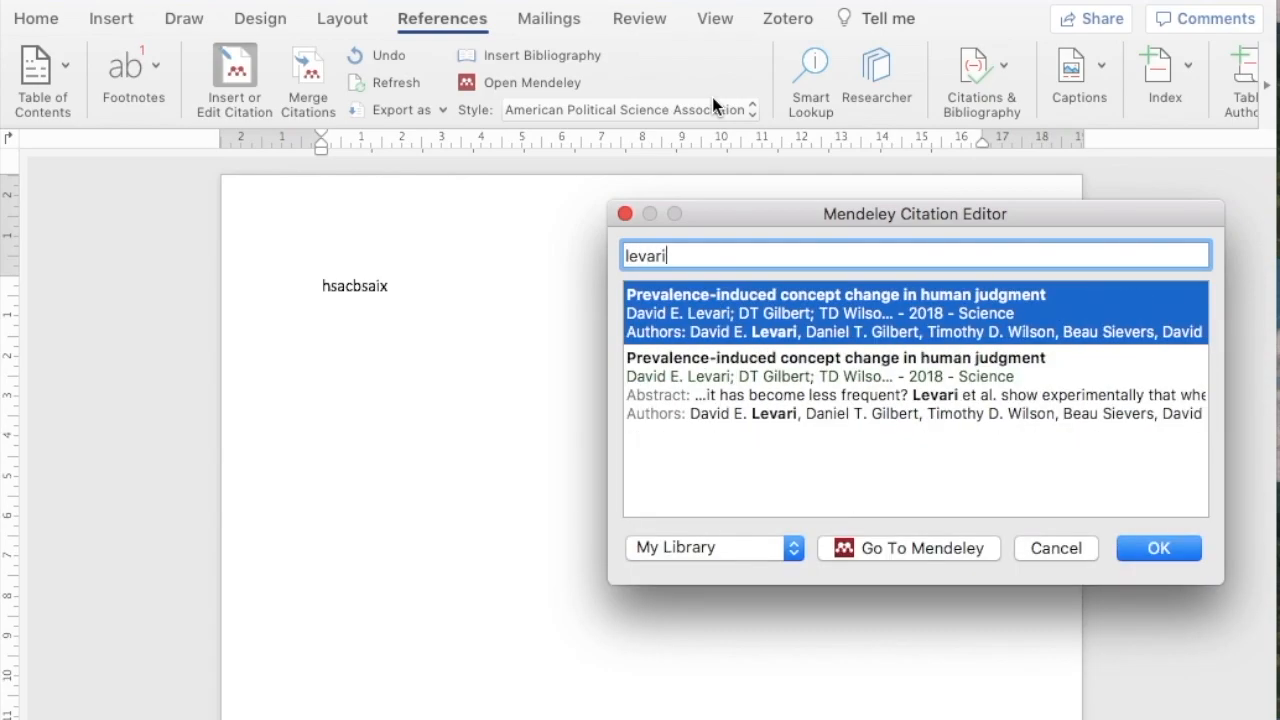
left_click(912, 312)
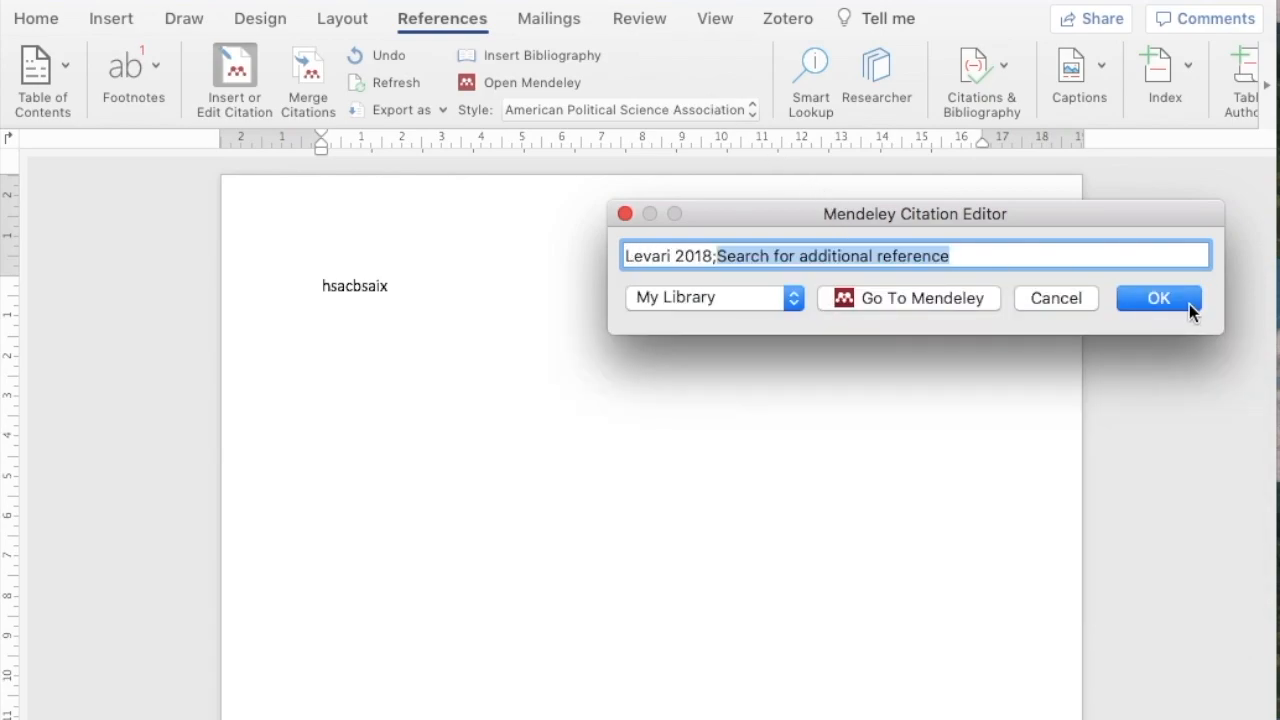
left_click(1158, 298)
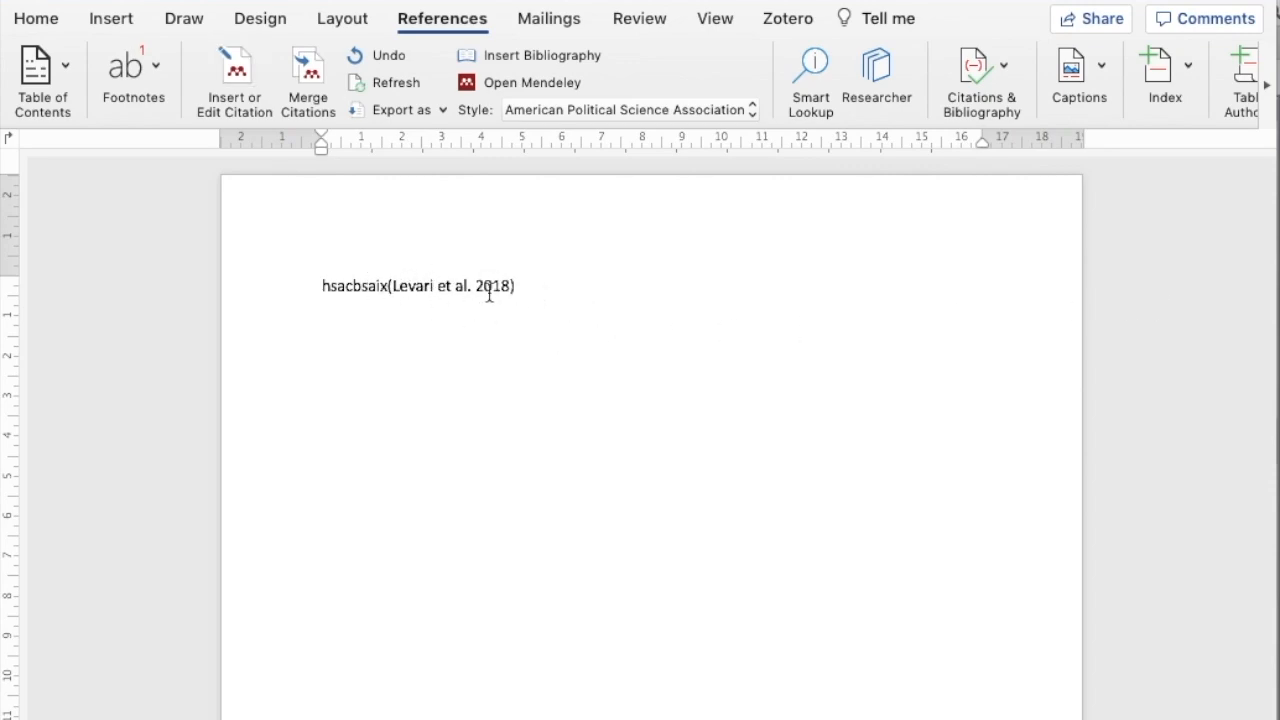
left_click(630, 108)
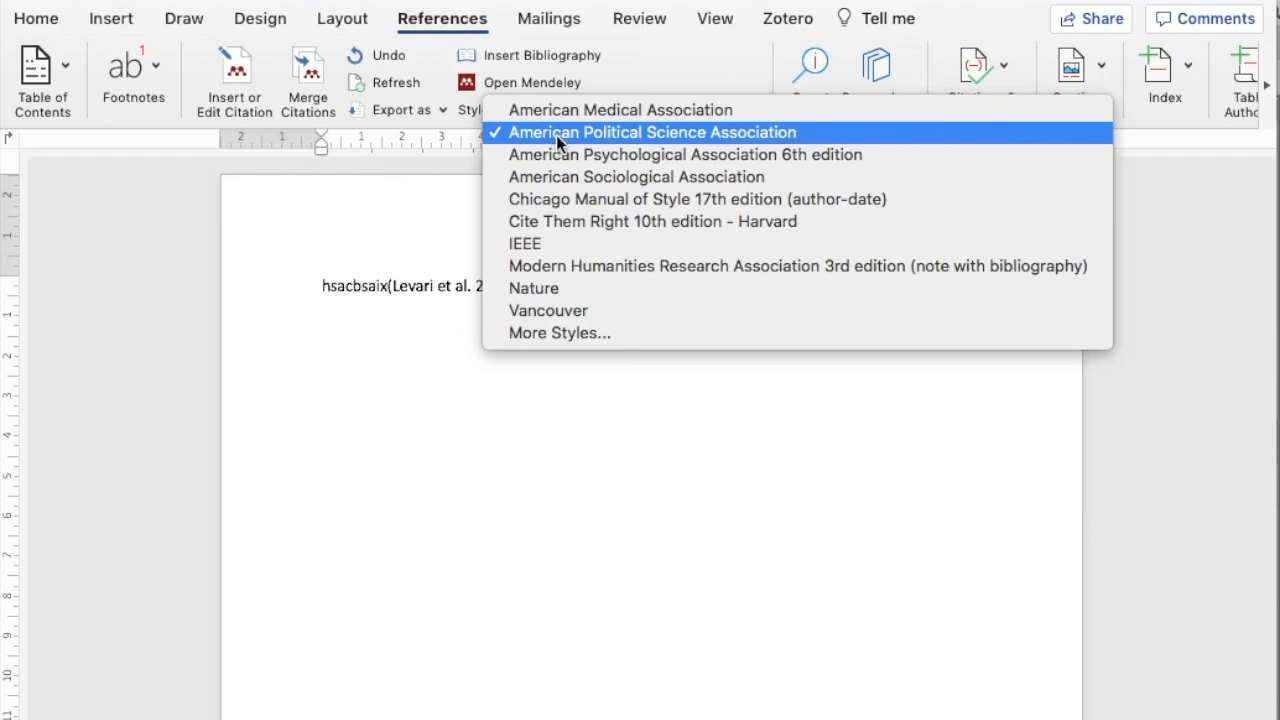
mouse_move(560, 332)
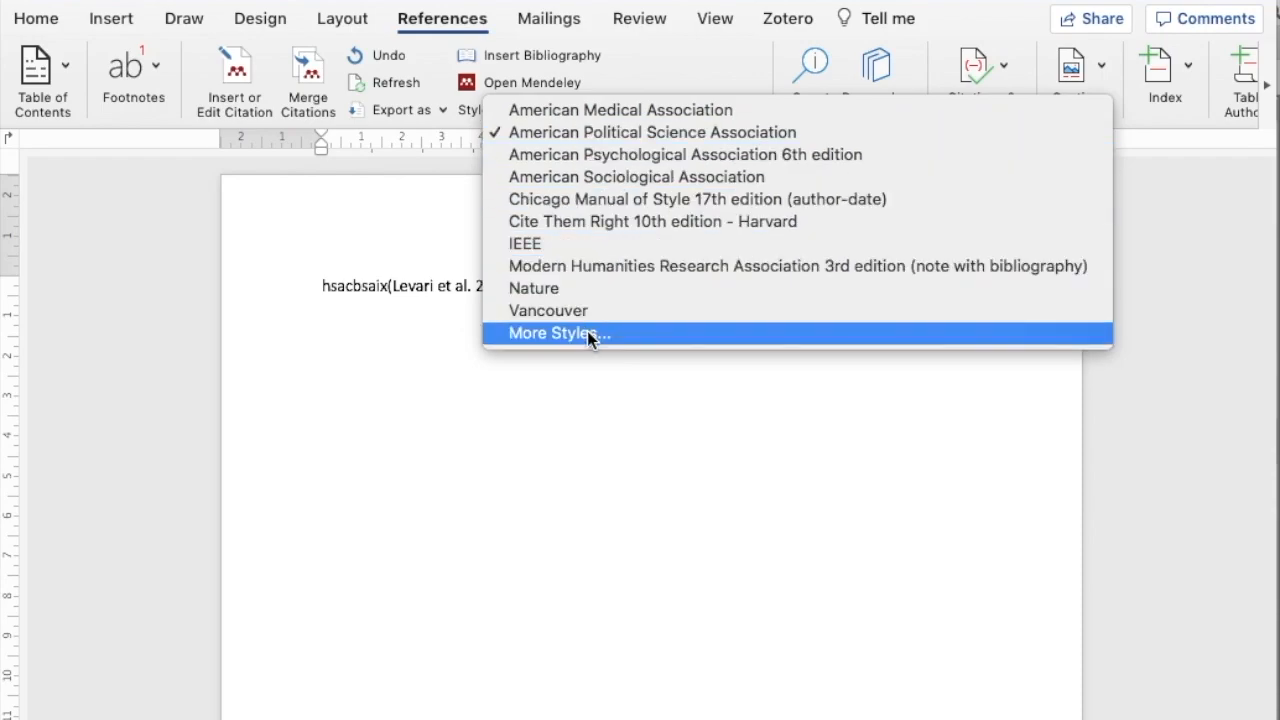
- Browse the installed and downloadable citation styles, leaving American Sociological Association current
left_click(560, 332)
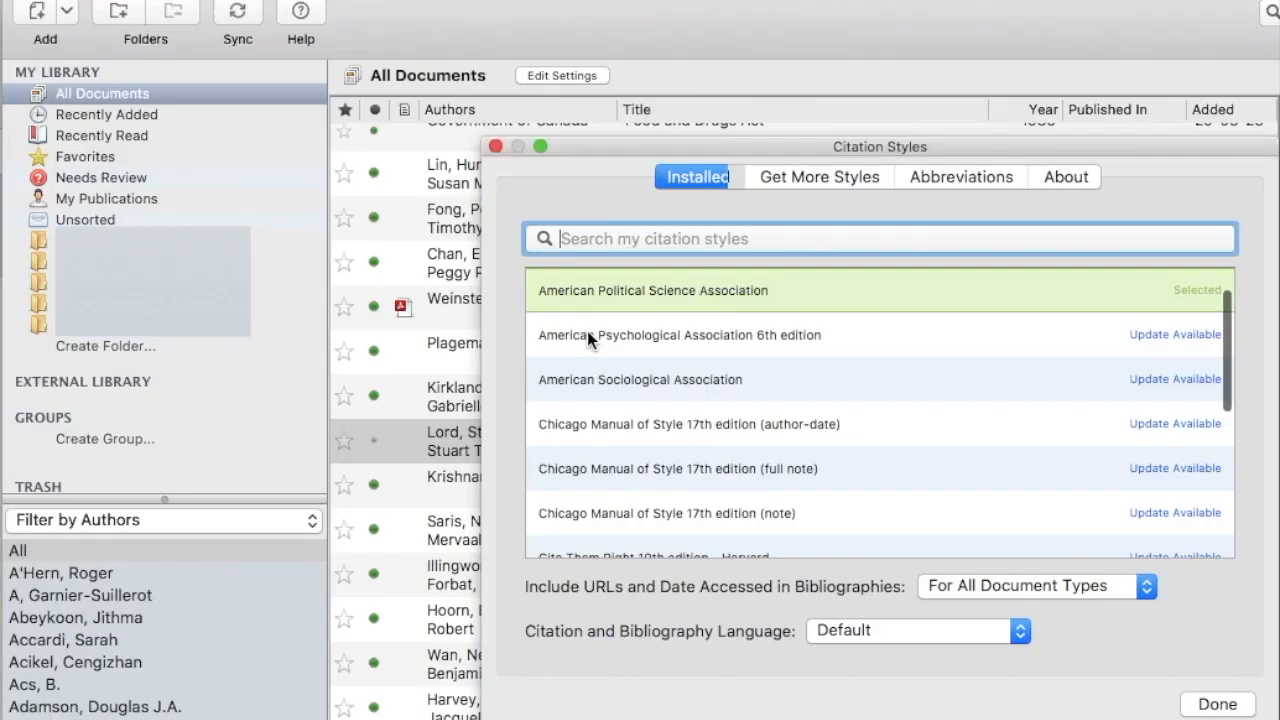
scroll("down", 3)
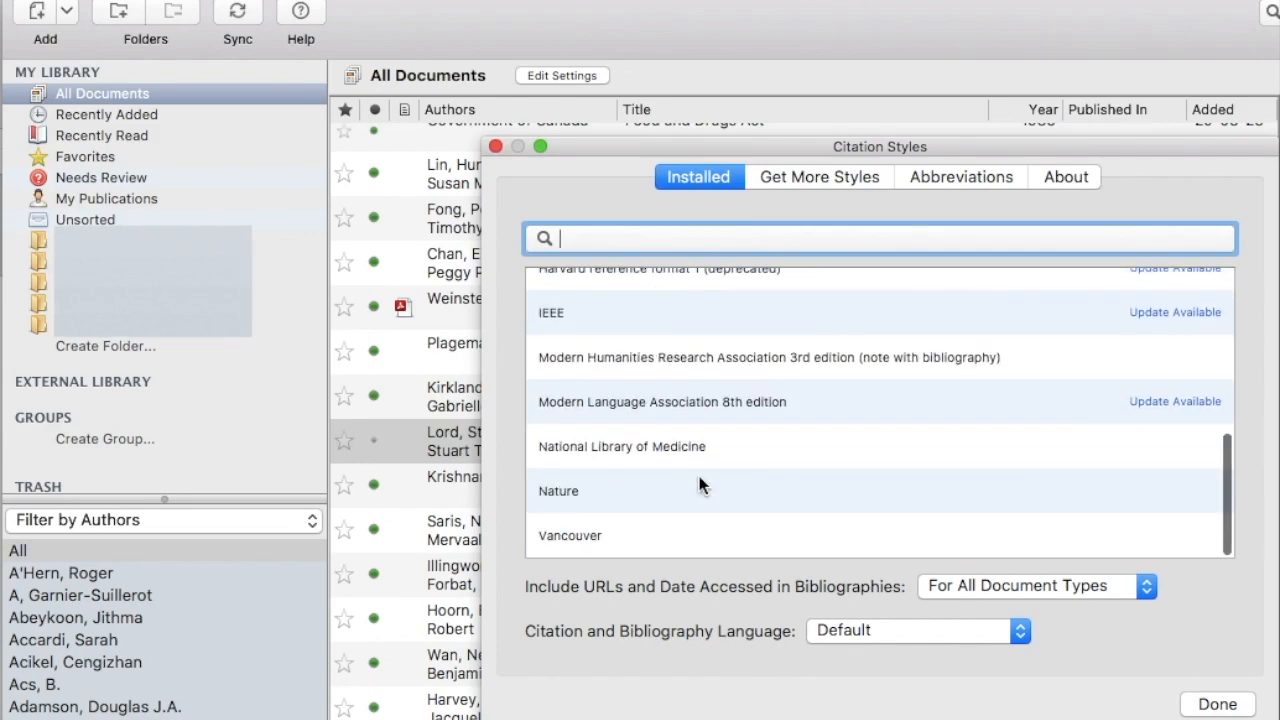
left_click(818, 176)
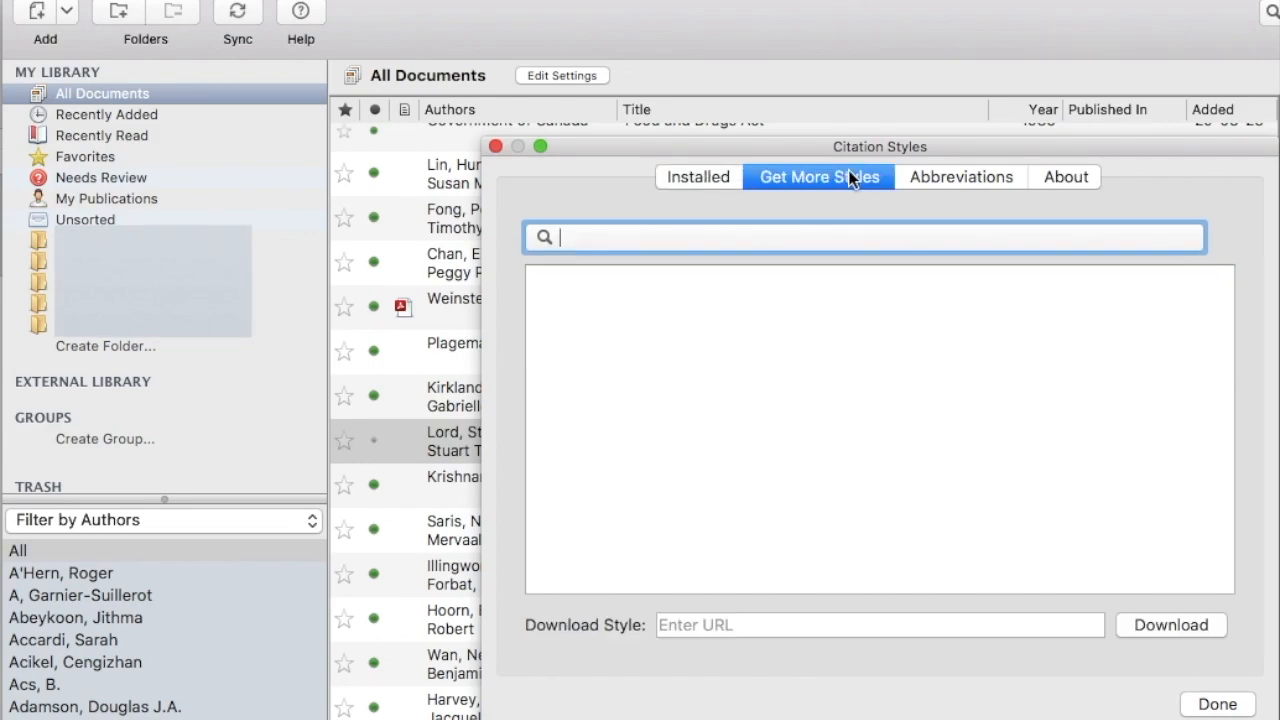
left_click(820, 176)
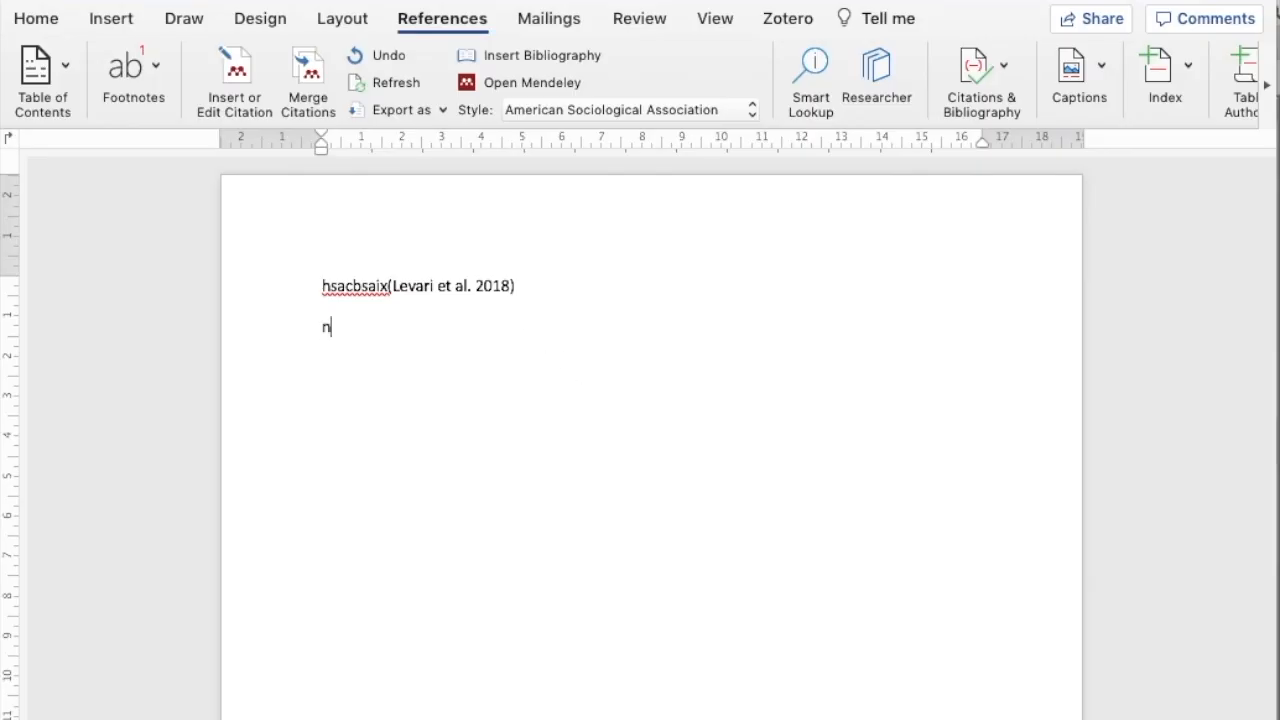
- Cite Rude 1989 after the second line and Patel et al. 2014 after the third line
type("c ndjcxkas")
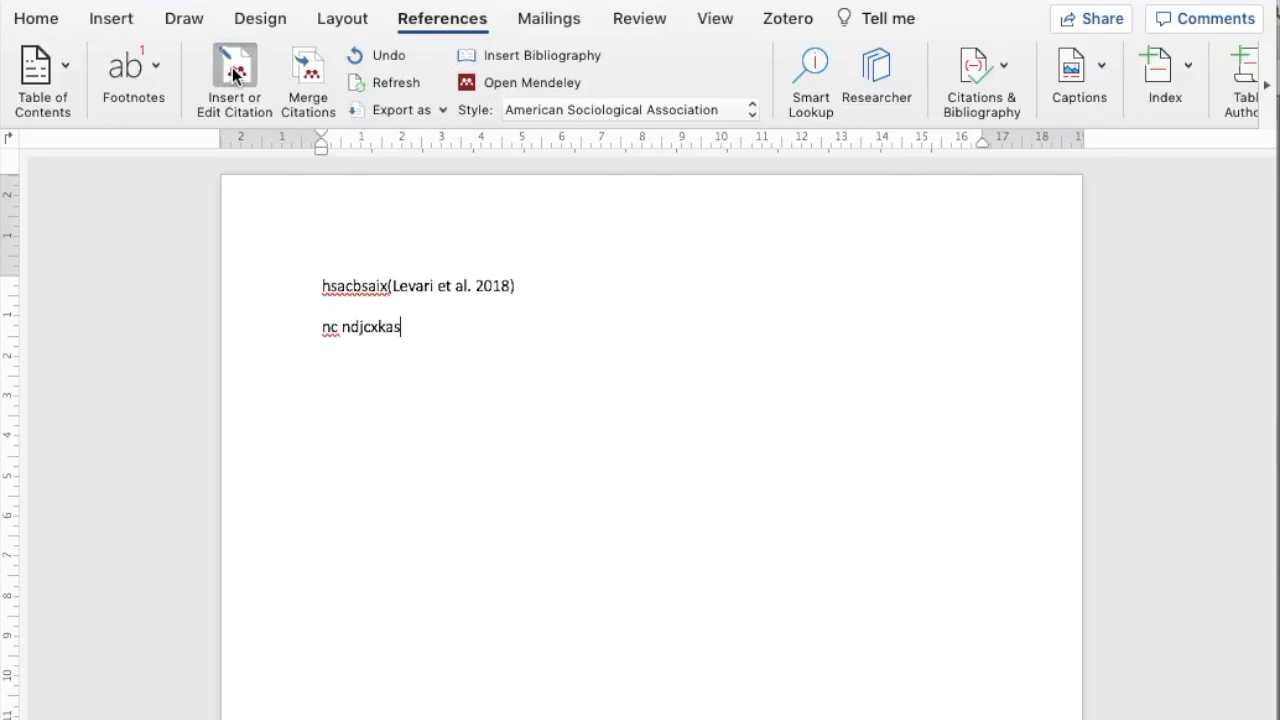
left_click(232, 70)
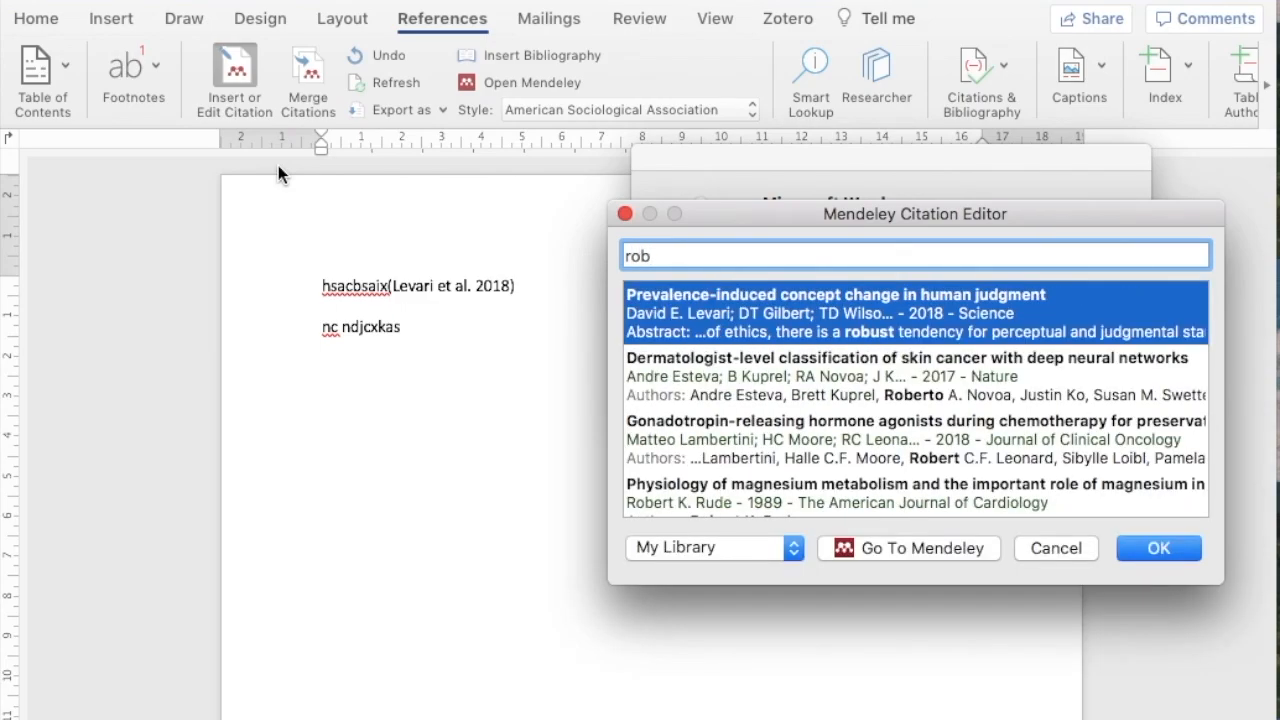
left_click(914, 492)
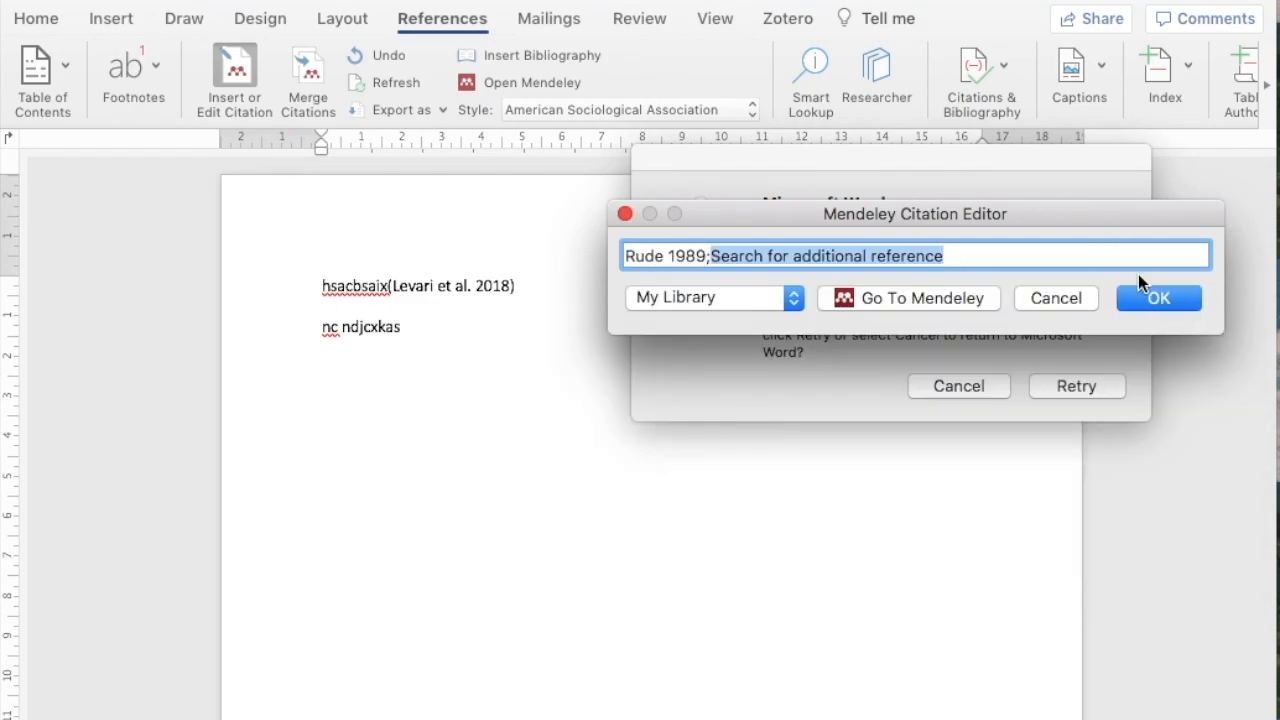
left_click(1158, 298)
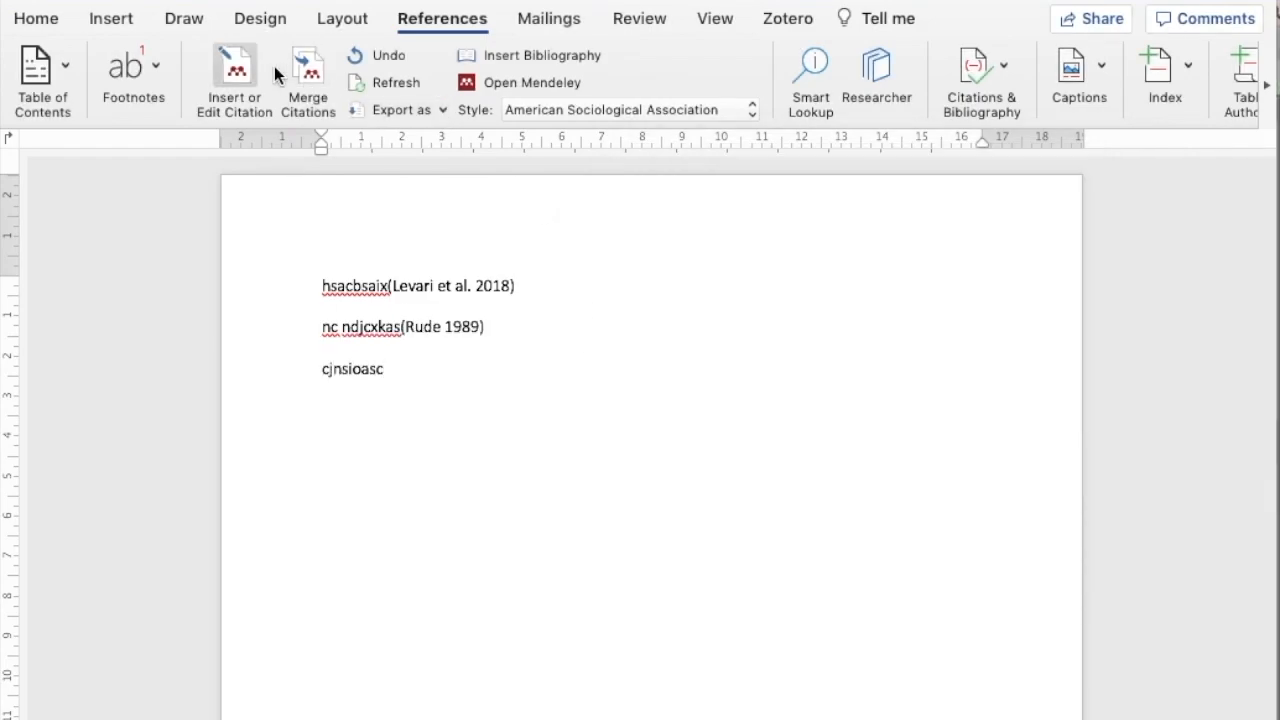
left_click(232, 70)
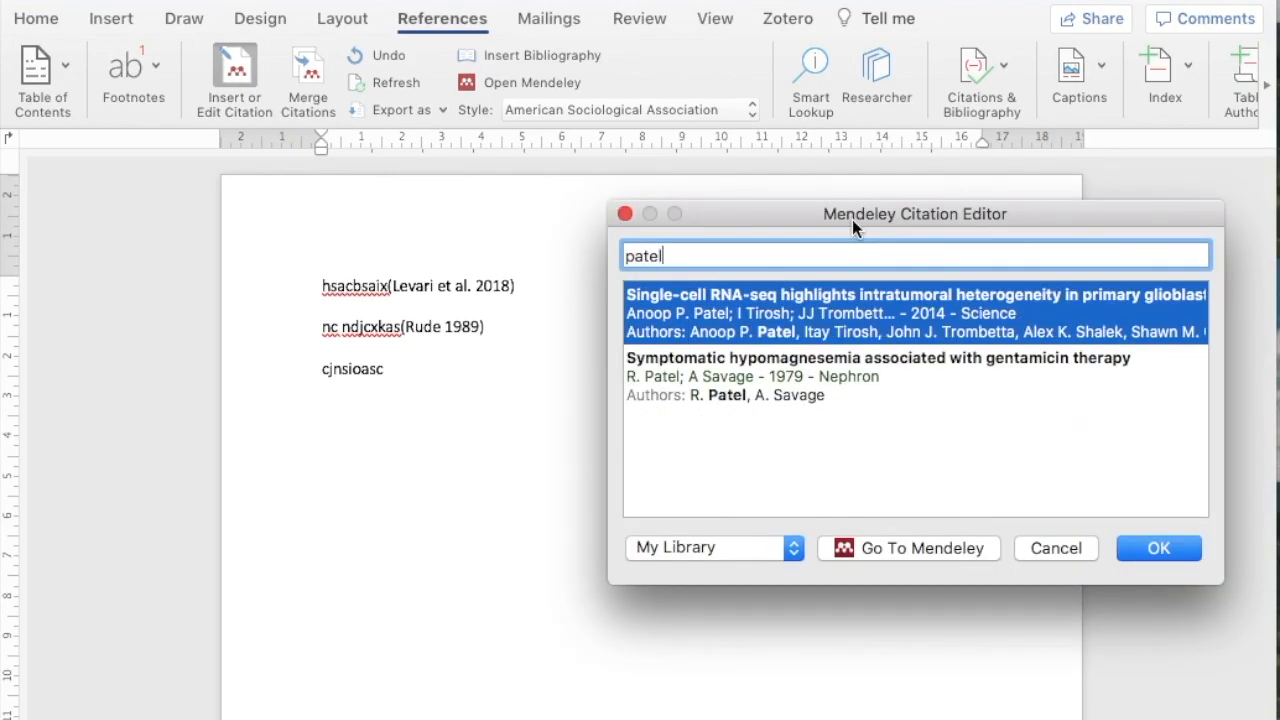
left_click(1156, 548)
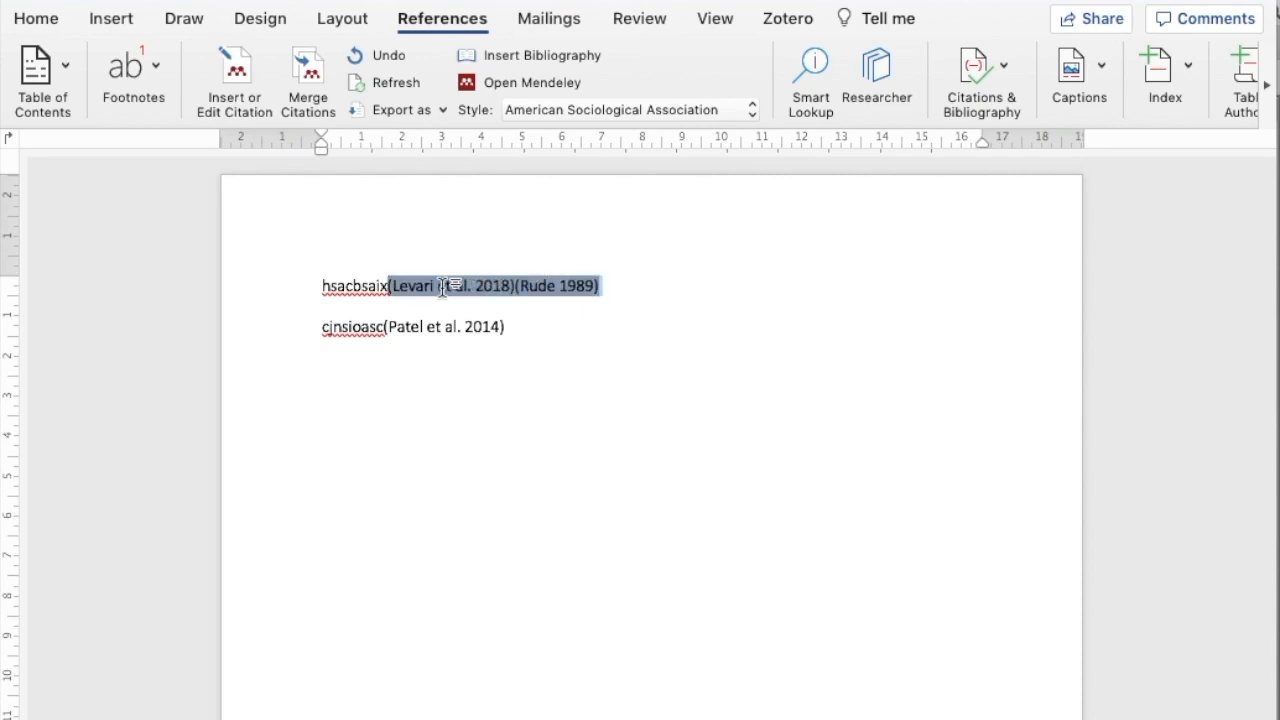
mouse_move(504, 292)
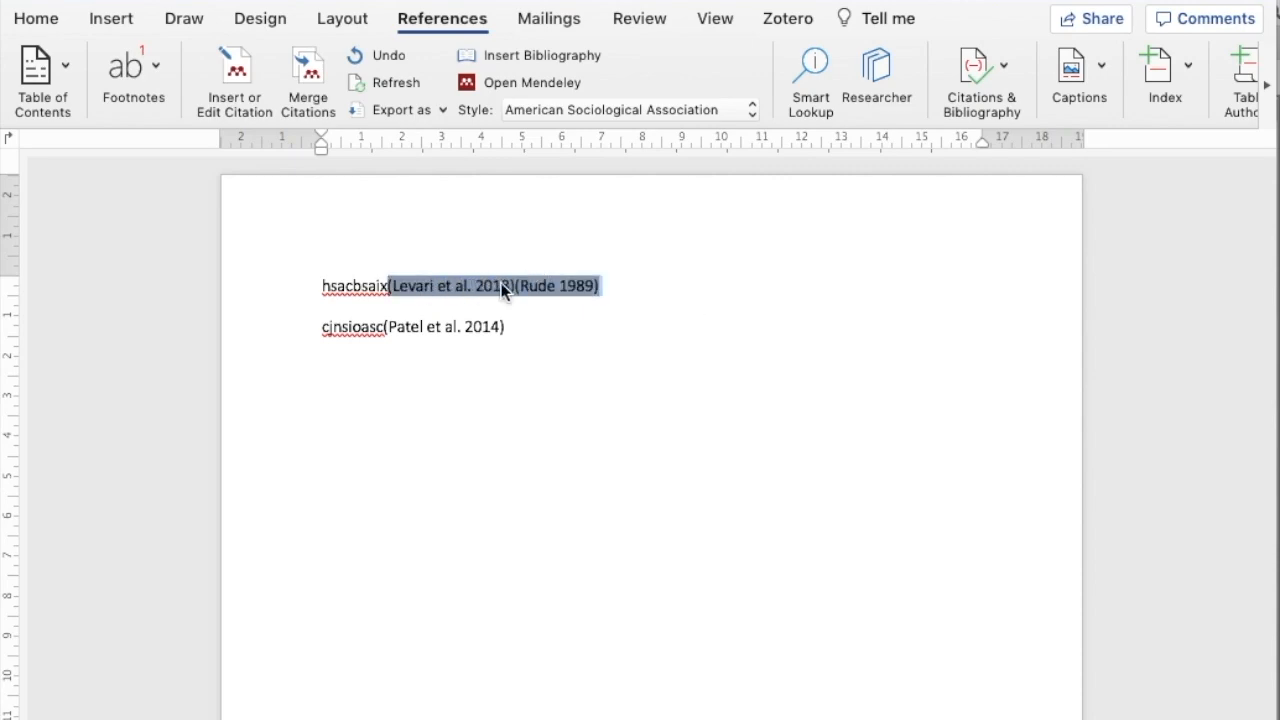
- Merge the adjacent Levari 2018 and Rude 1989 citations into a single citation
left_click(308, 70)
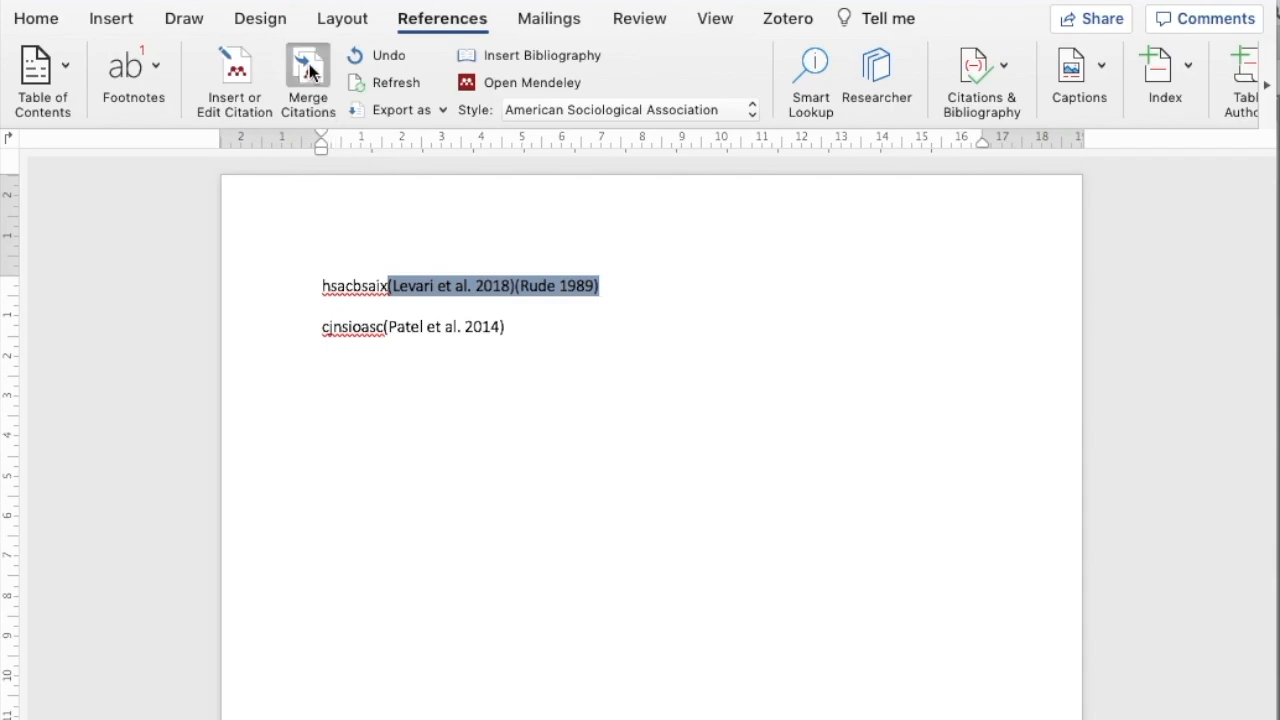
left_click(308, 70)
type("rob")
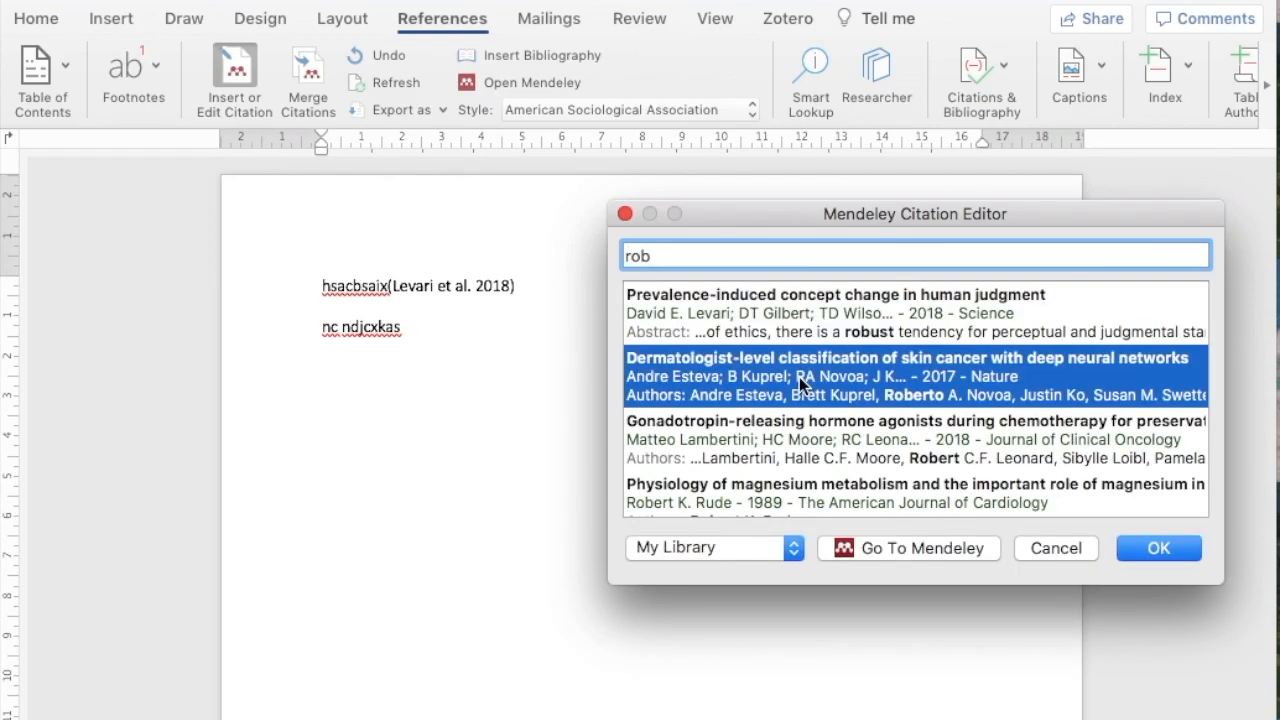
- Insert a combined citation of the Esteva 2017 skin cancer paper and the 1967 contraceptives paper
left_click(900, 376)
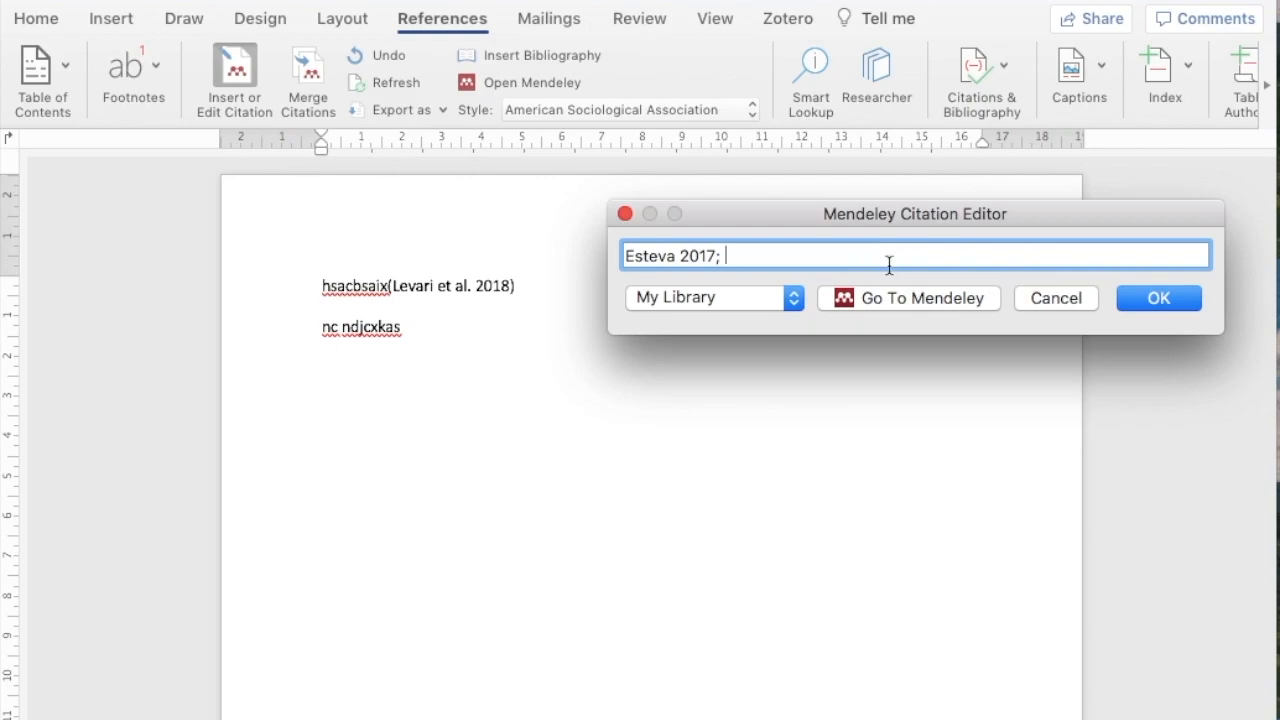
type("pate")
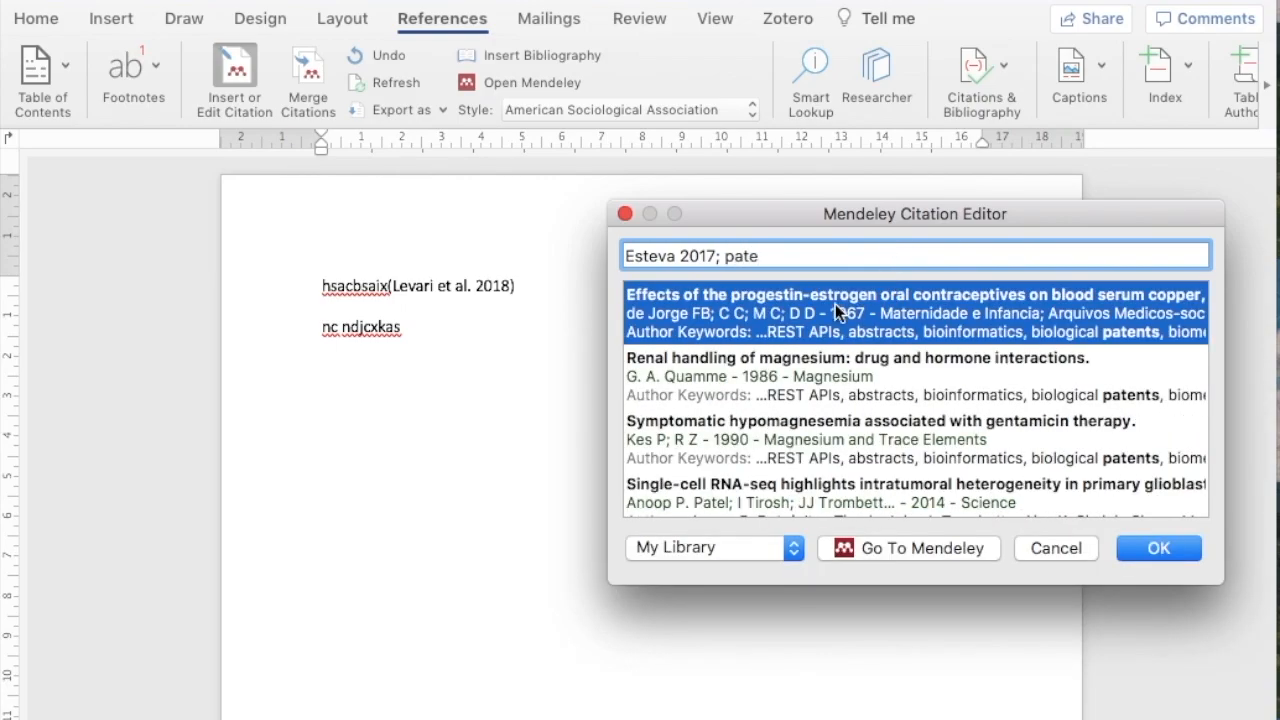
left_click(912, 312)
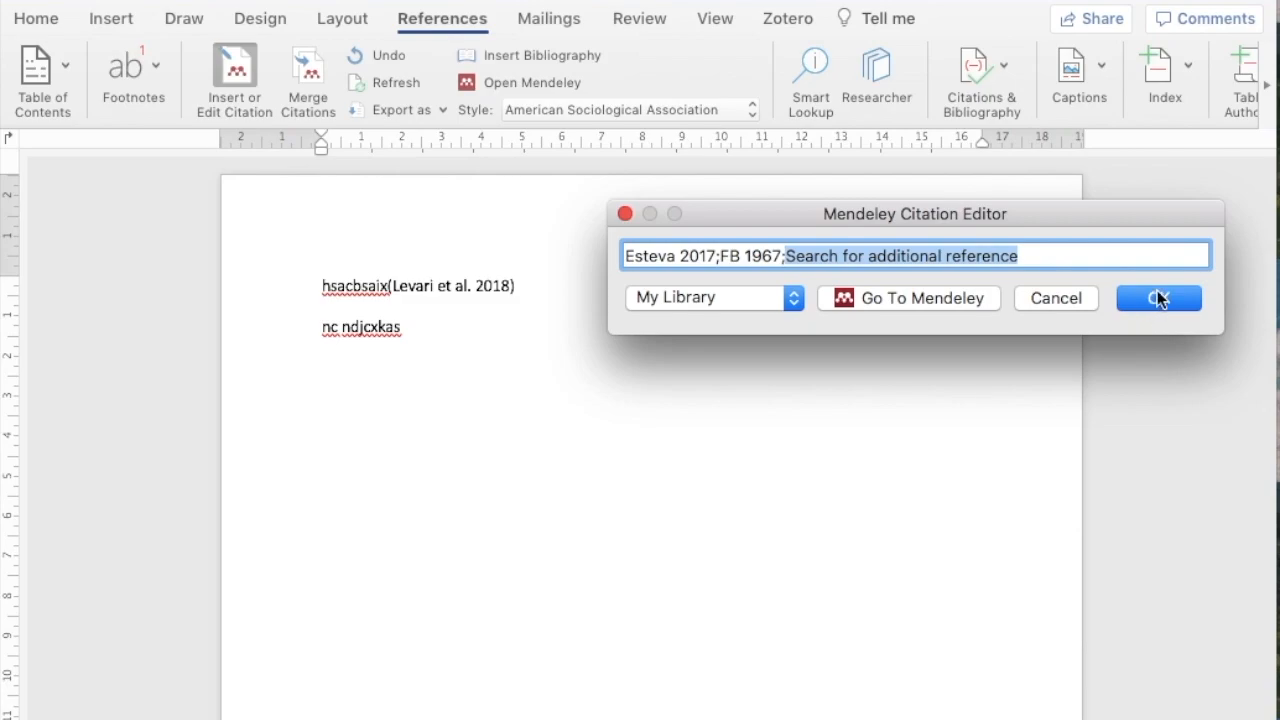
left_click(1158, 298)
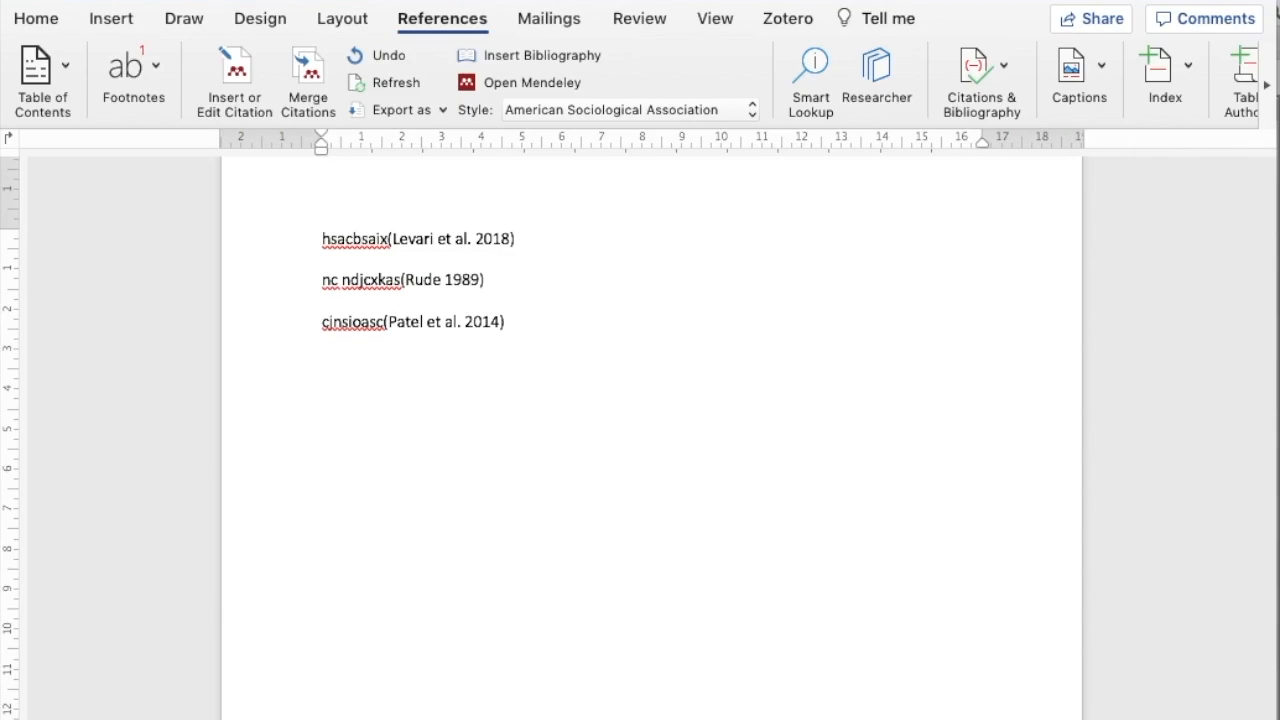
mouse_move(540, 216)
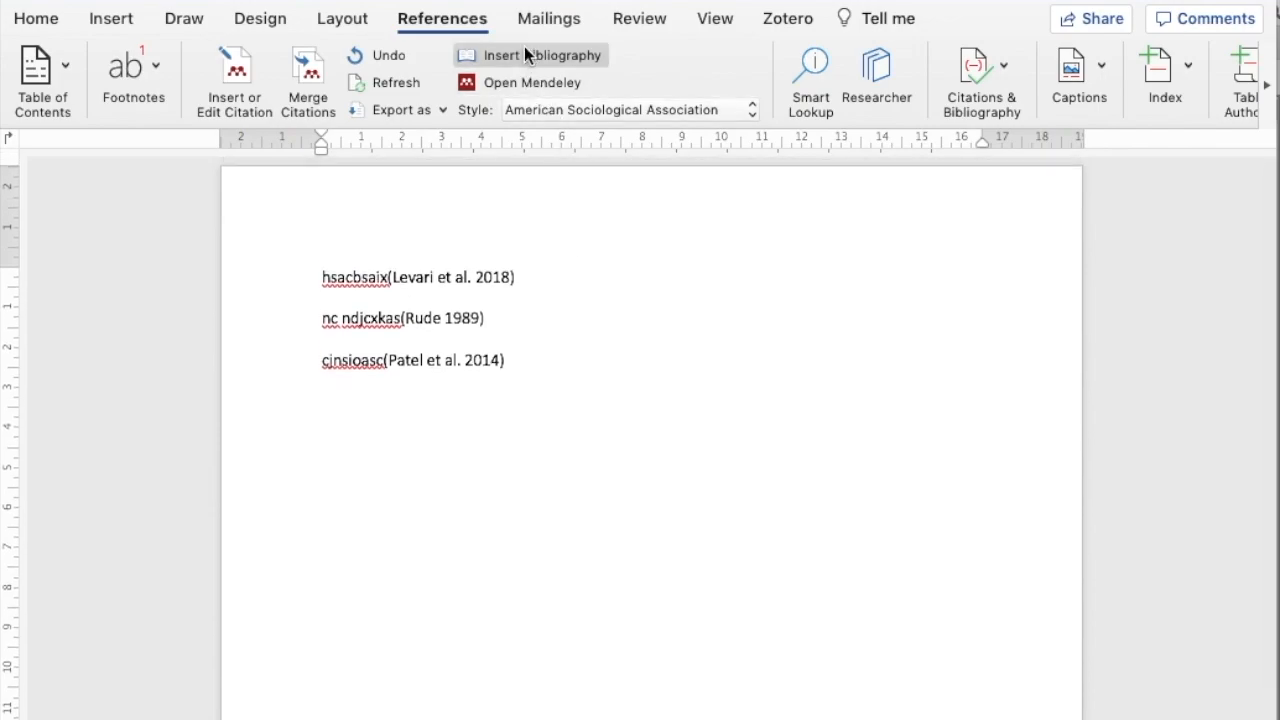
- Insert a bibliography listing the full Levari 2018, Patel 2014 and Rude 1989 references
left_click(532, 56)
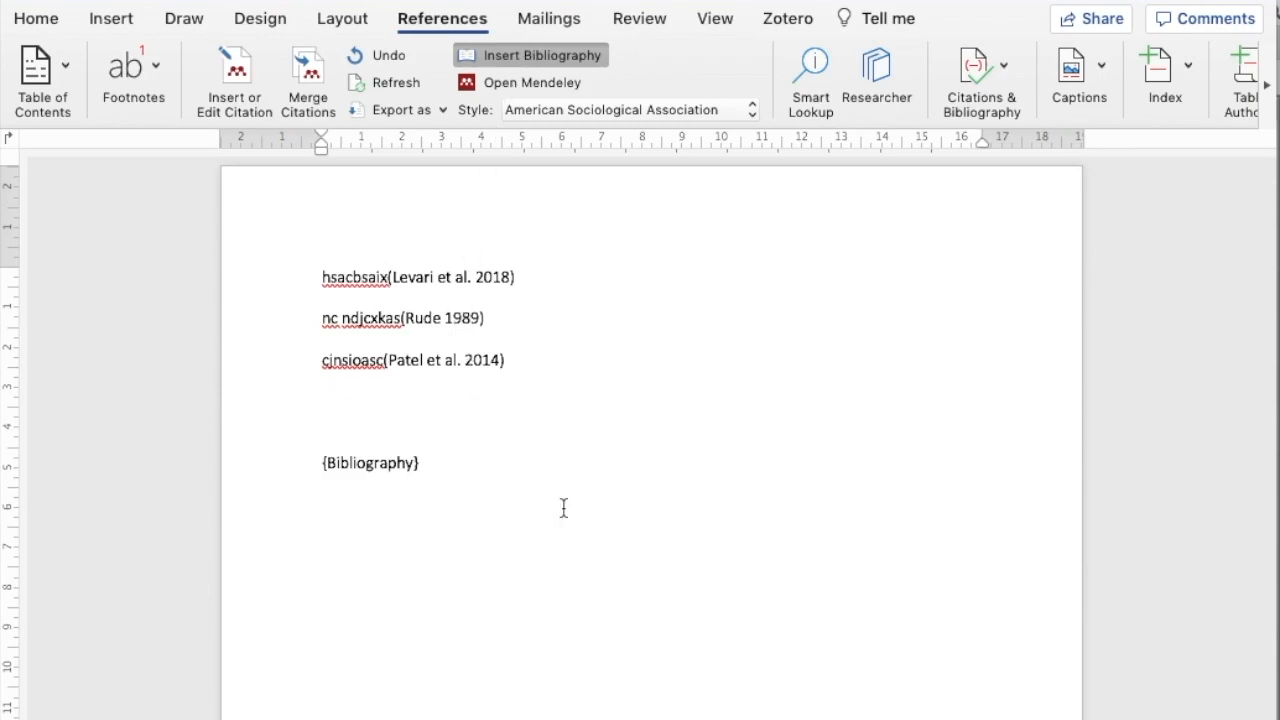
left_click(530, 56)
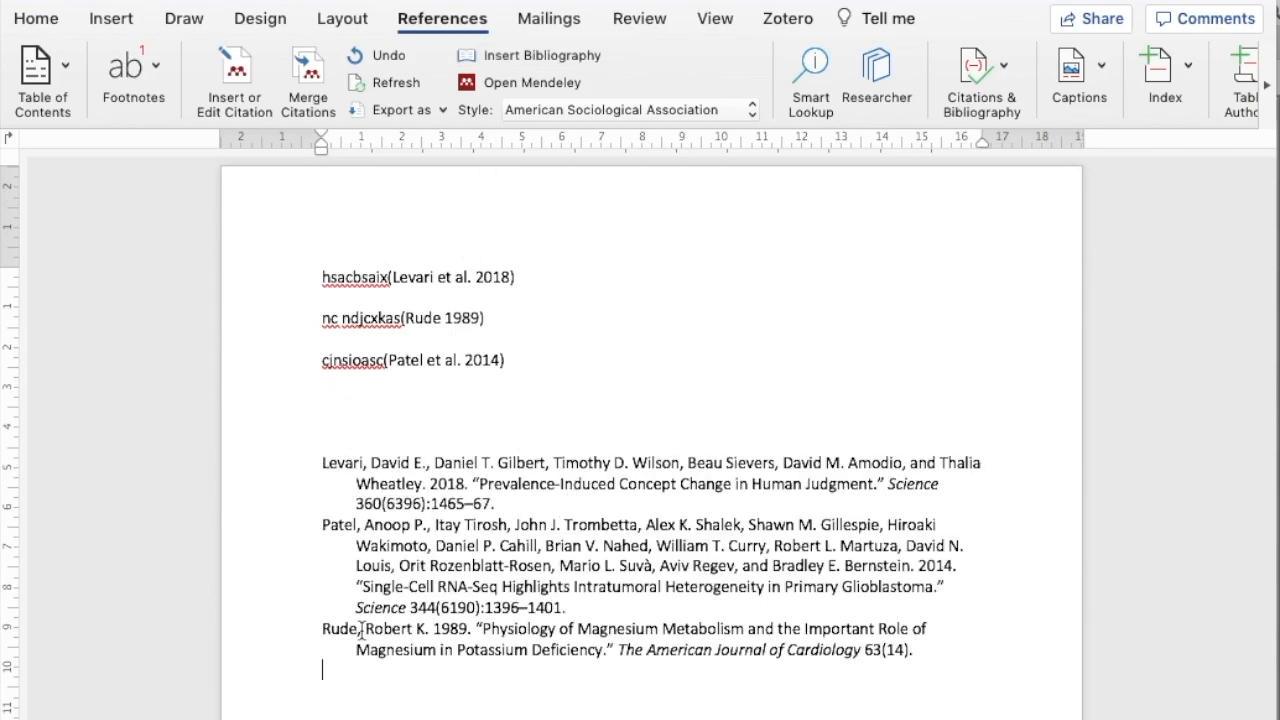